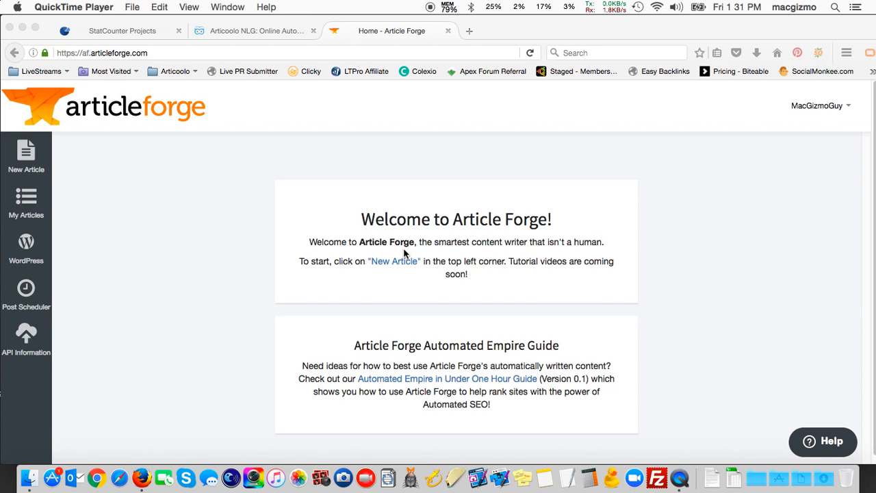
mouse_move(411, 211)
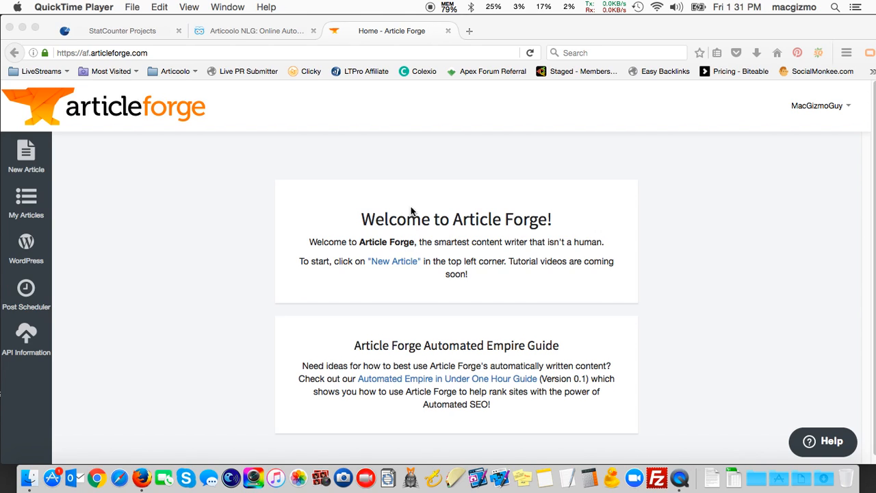
mouse_move(354, 223)
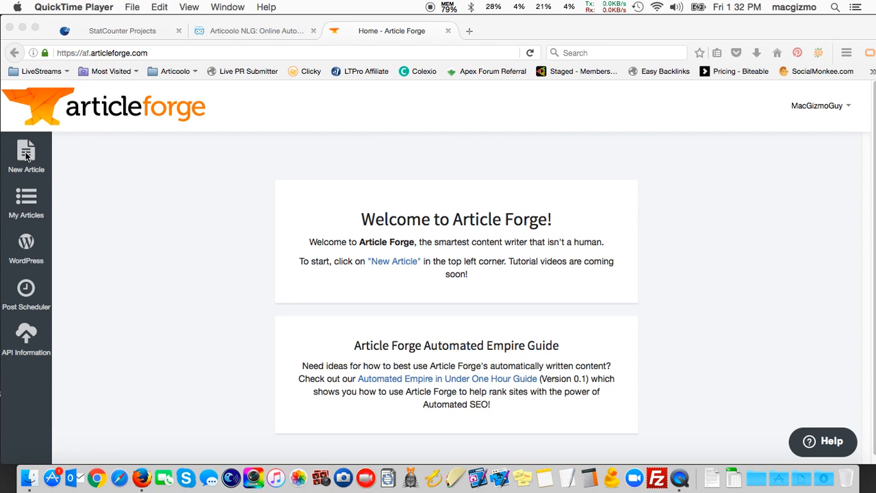
mouse_move(24, 149)
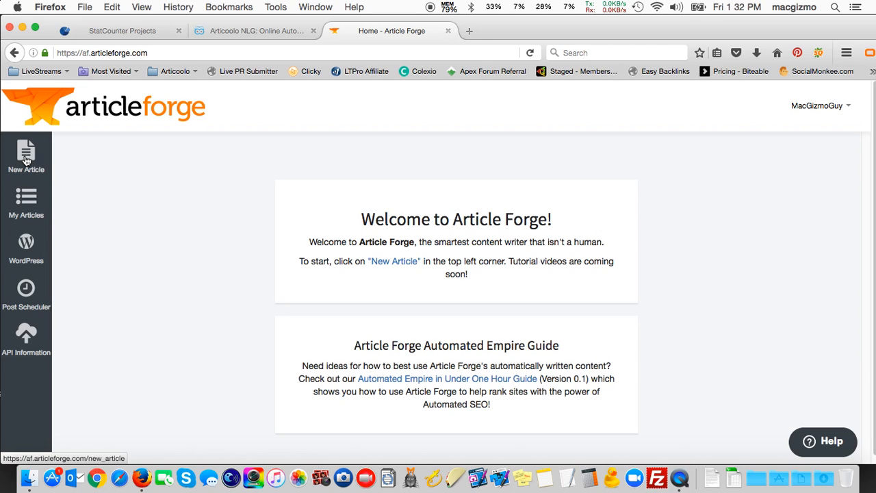
Open New Article from the sidebar to reach the Create a New Article form
left_click(26, 156)
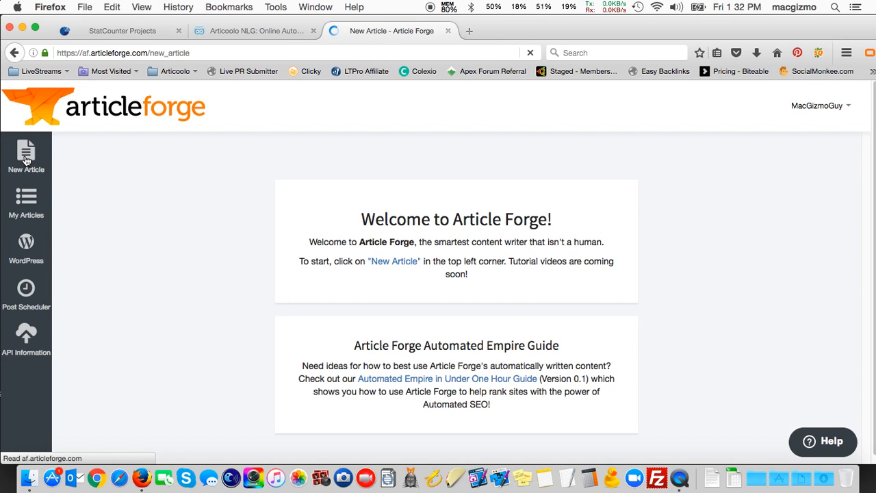
left_click(25, 154)
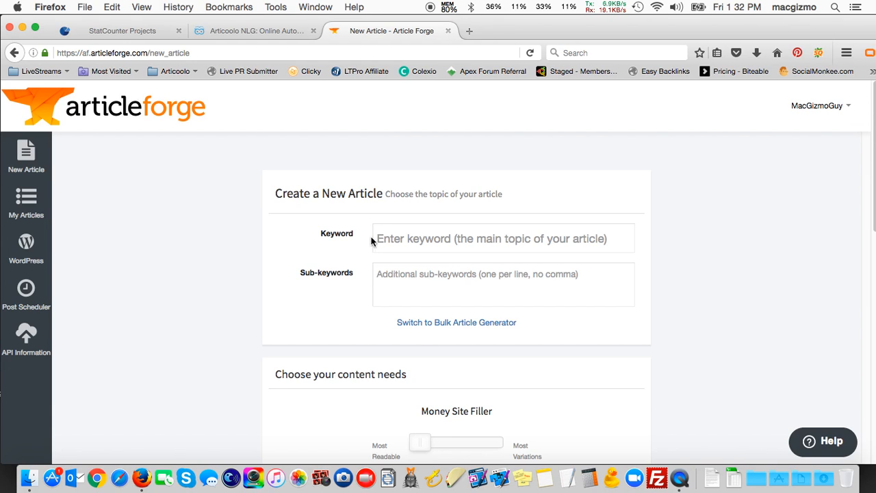
mouse_move(165, 158)
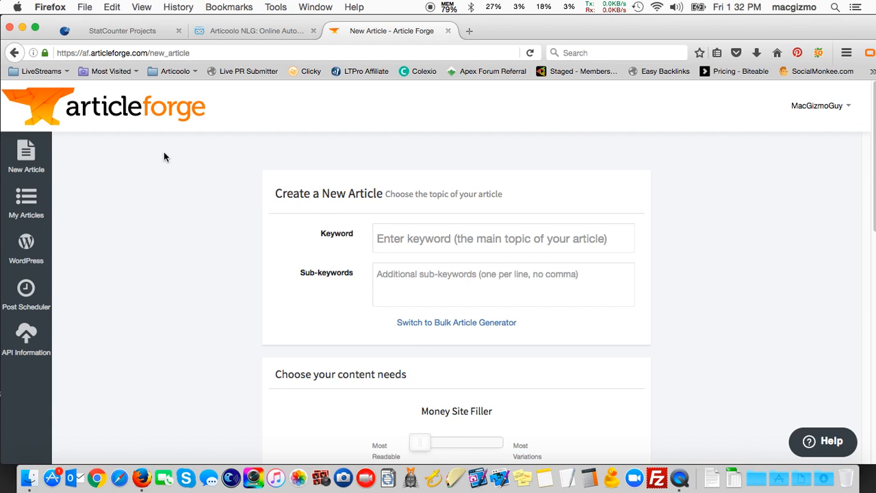
mouse_move(26, 196)
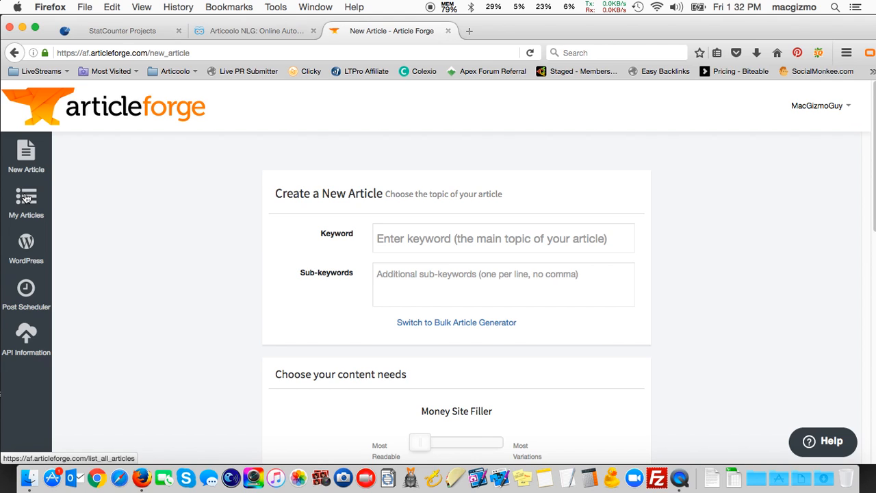
Open My Articles and scroll through the eight saved articles' keywords, dates and quality
left_click(26, 202)
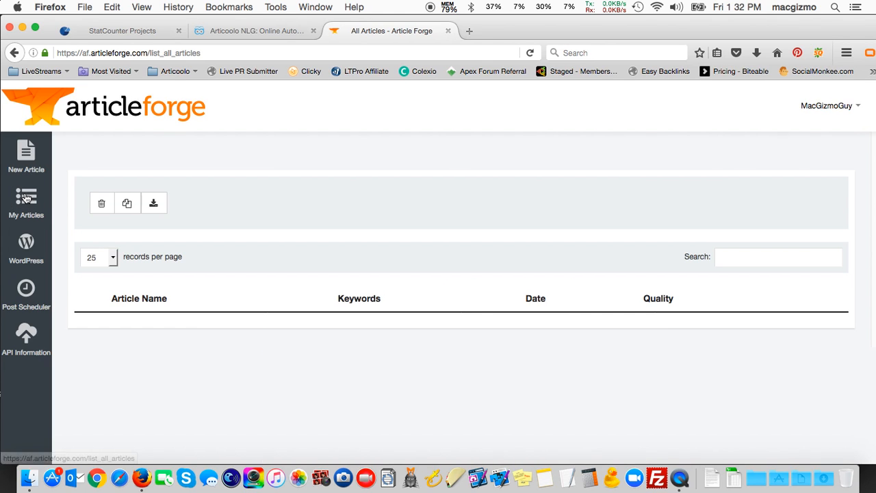
scroll("down", 3)
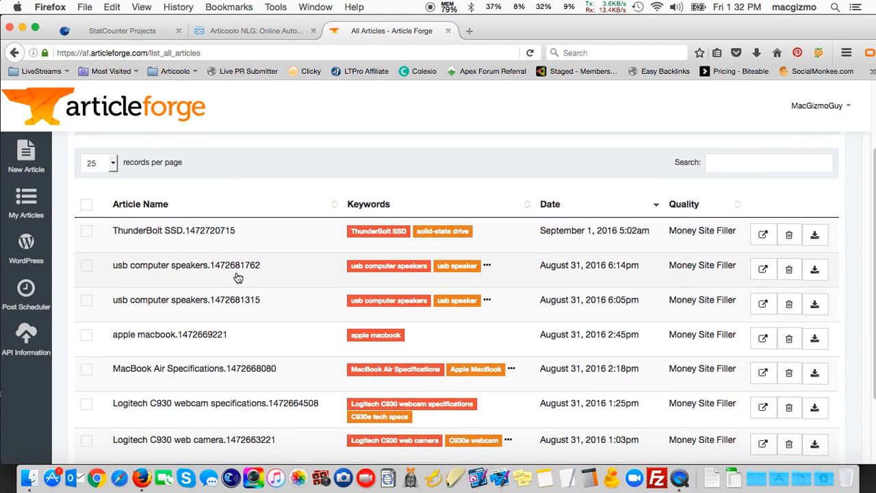
scroll("down", 3)
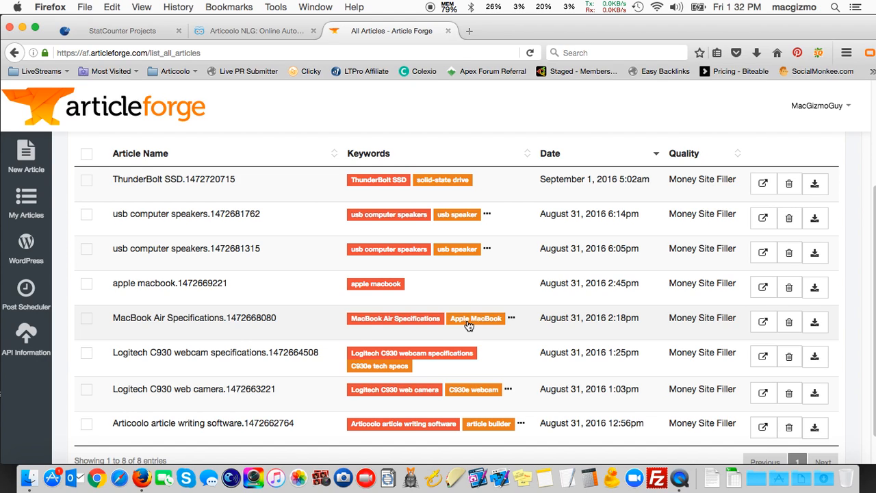
mouse_move(776, 123)
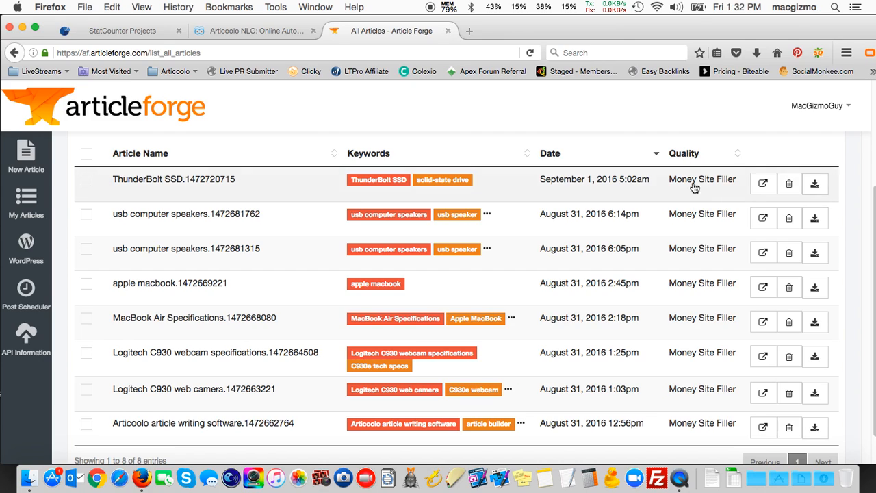
mouse_move(729, 187)
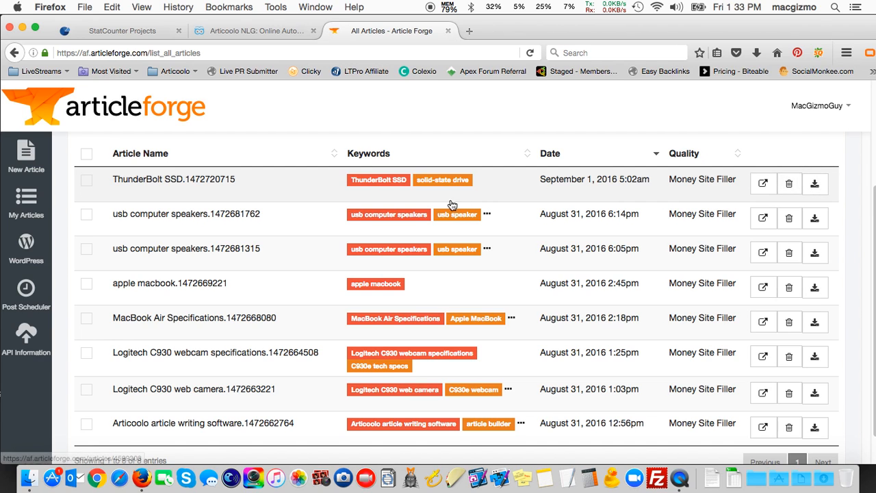
mouse_move(142, 198)
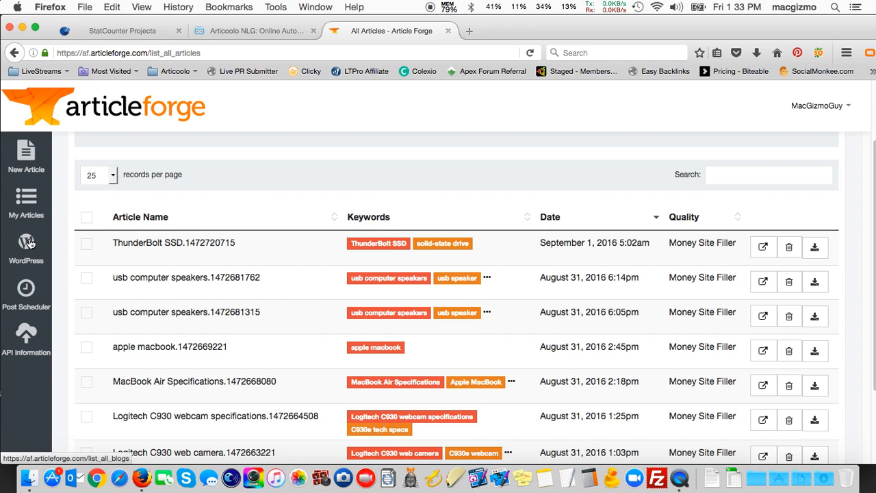
Open the WordPress page listing Mac Dictator and SEO Tools and Tips For Mac OSX
left_click(26, 247)
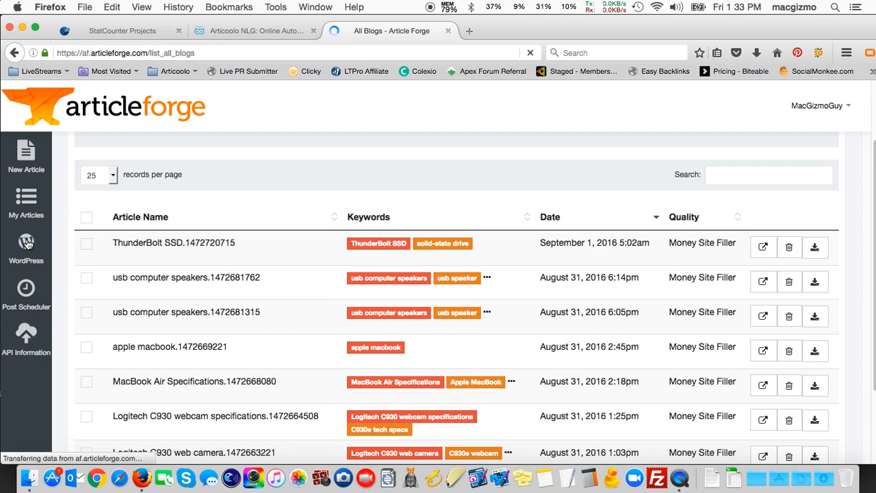
left_click(26, 248)
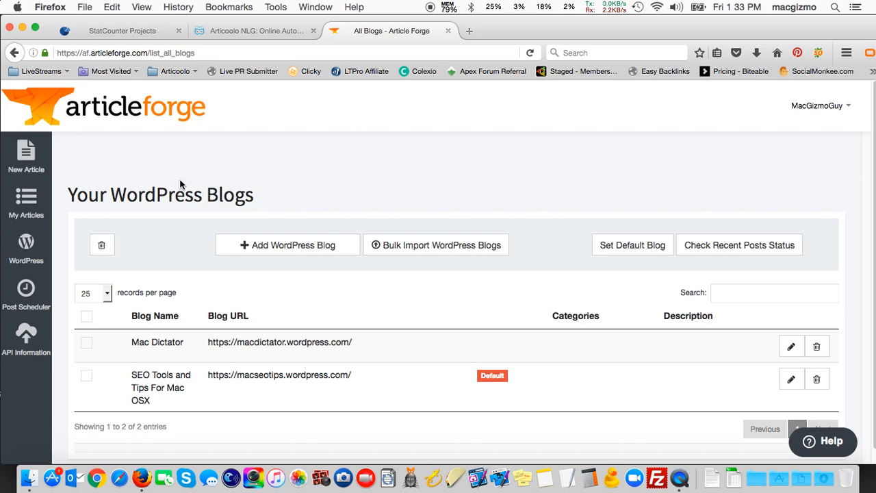
mouse_move(184, 234)
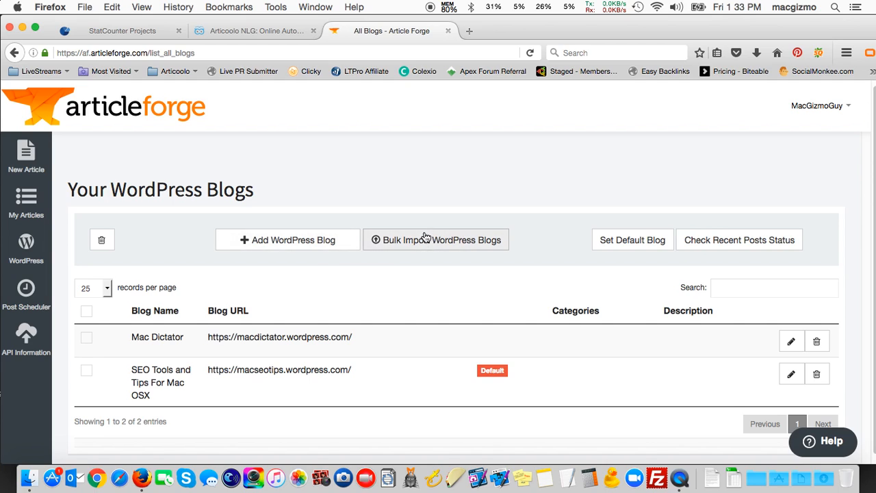
mouse_move(426, 245)
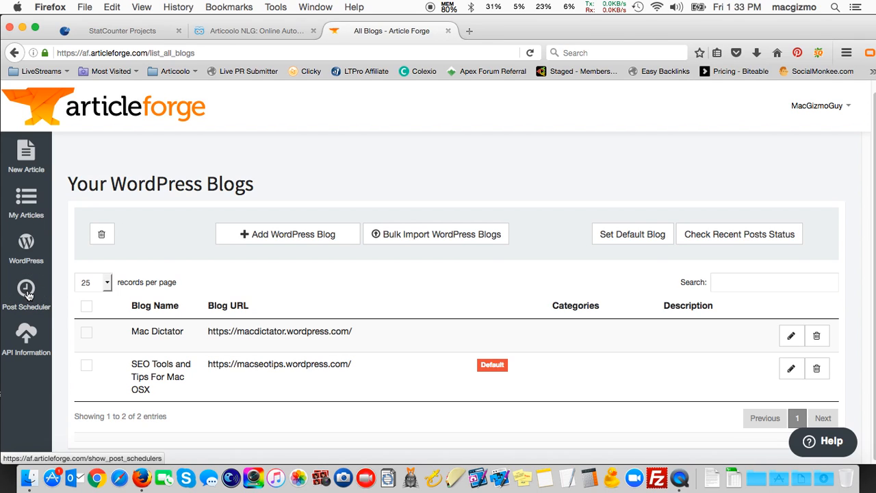
Add a new Post Scheduler and scroll through its keyword, blog and style settings
left_click(26, 291)
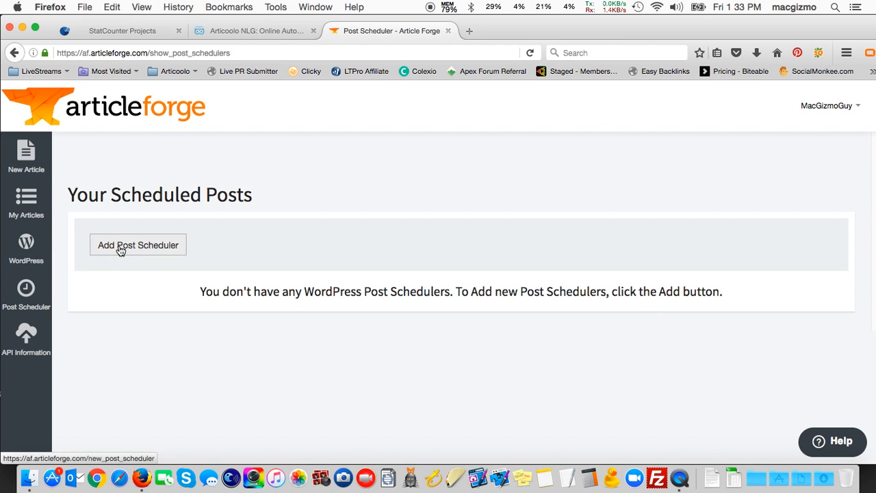
left_click(137, 245)
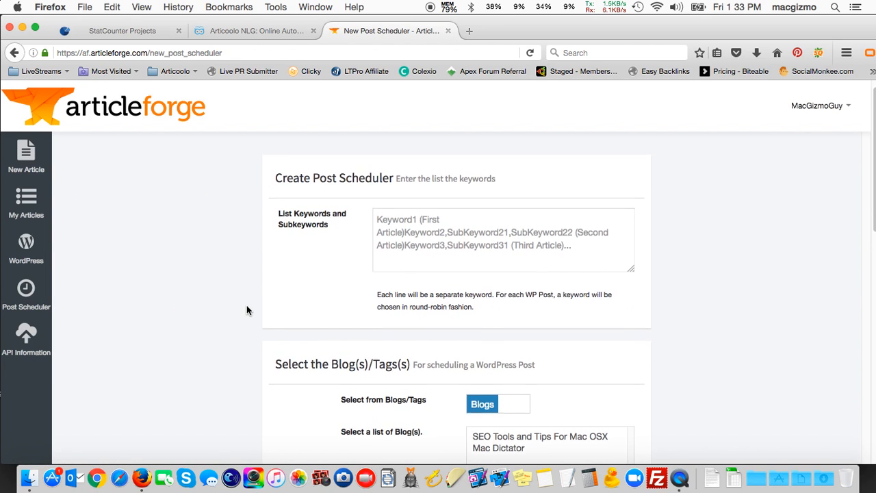
scroll("down", 3)
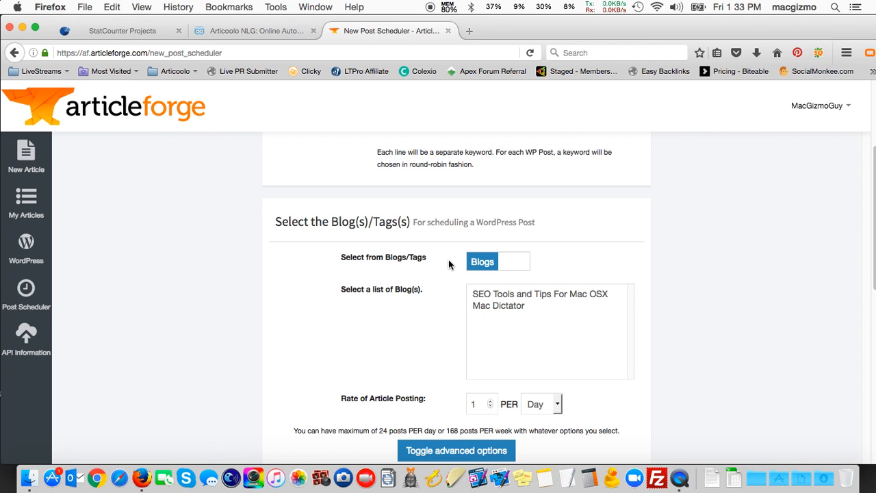
scroll("down", 3)
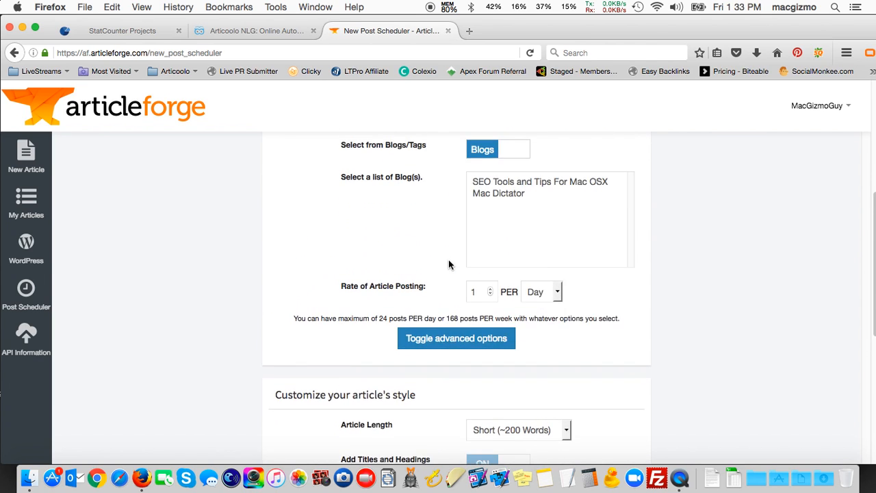
scroll("down", 3)
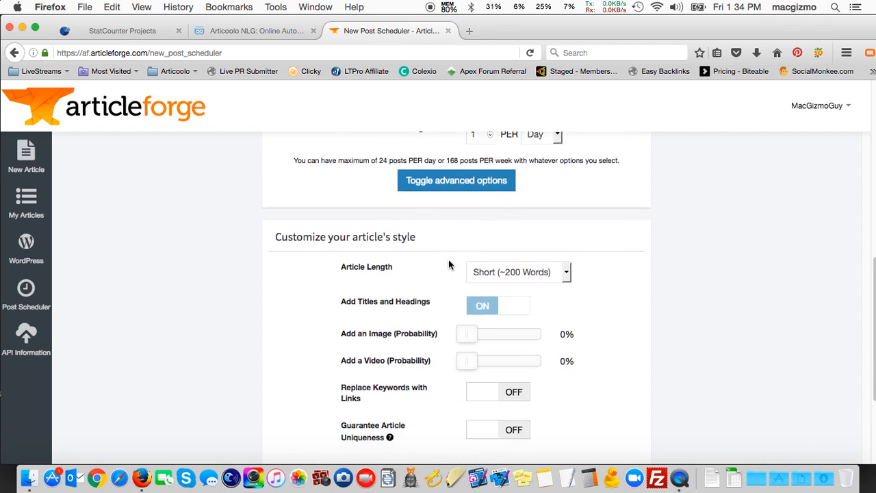
scroll("down", 3)
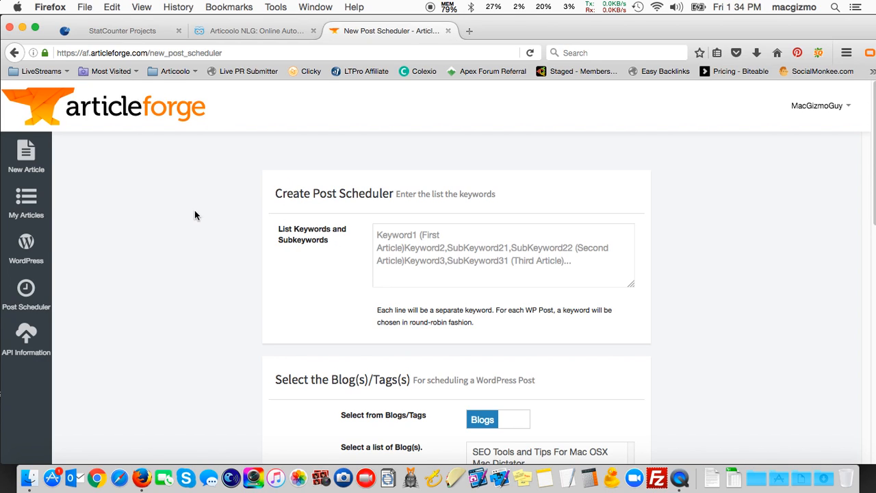
mouse_move(26, 335)
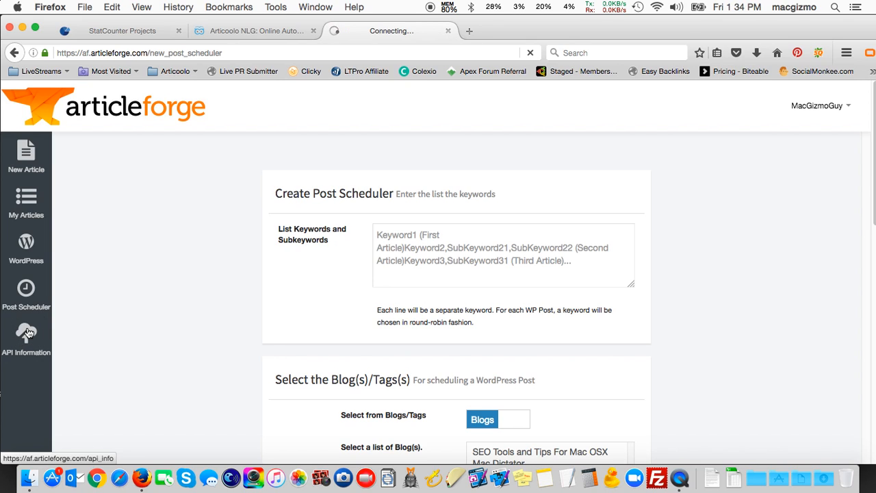
Open API Information to view the API key, 44,600 remaining words and overuse pricing
left_click(26, 336)
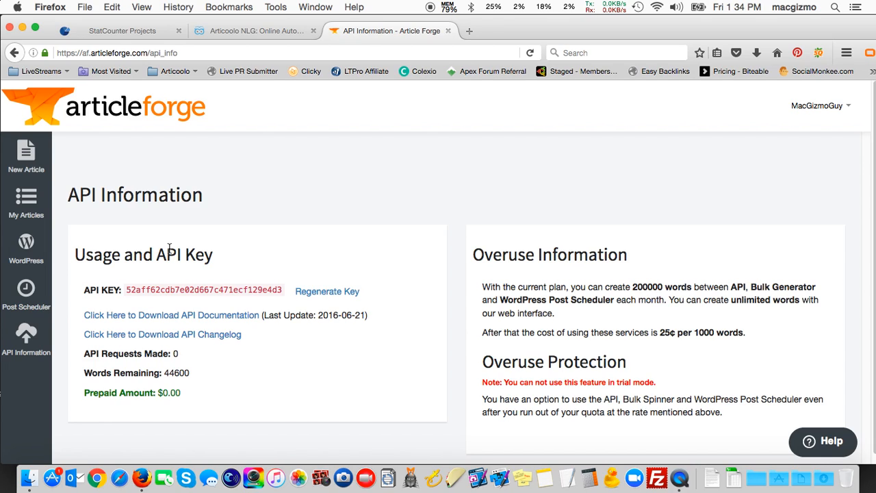
mouse_move(120, 239)
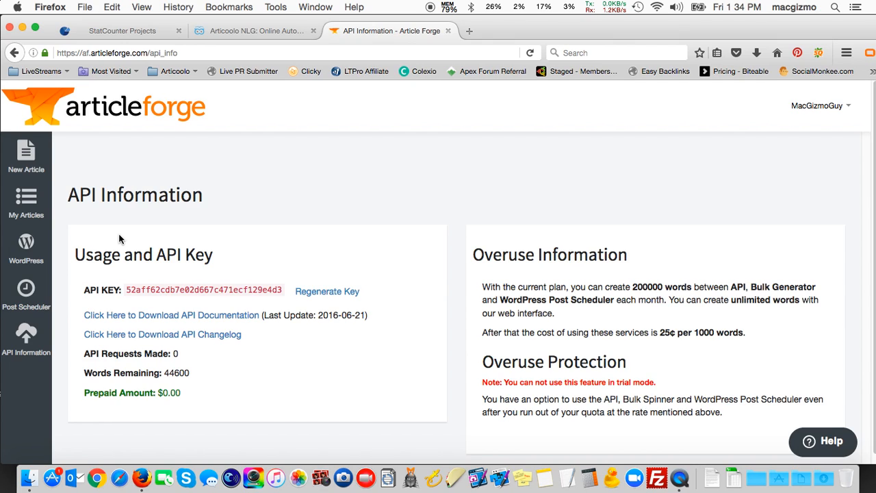
mouse_move(193, 255)
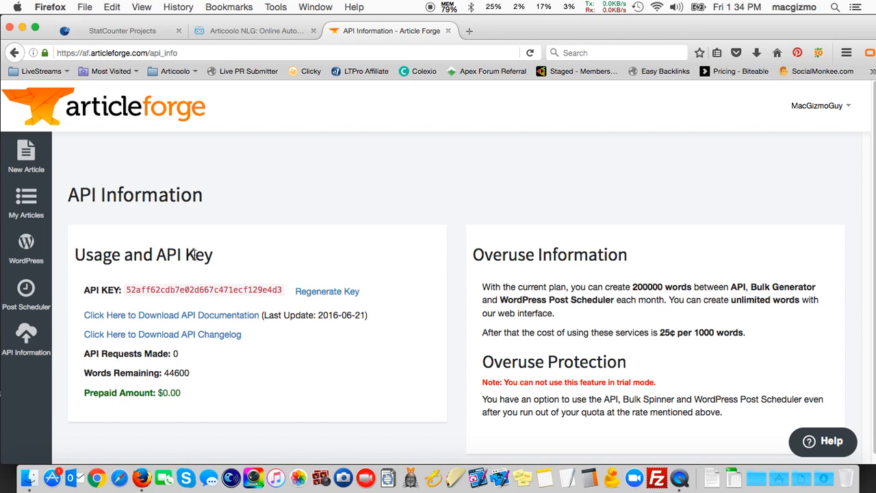
mouse_move(28, 343)
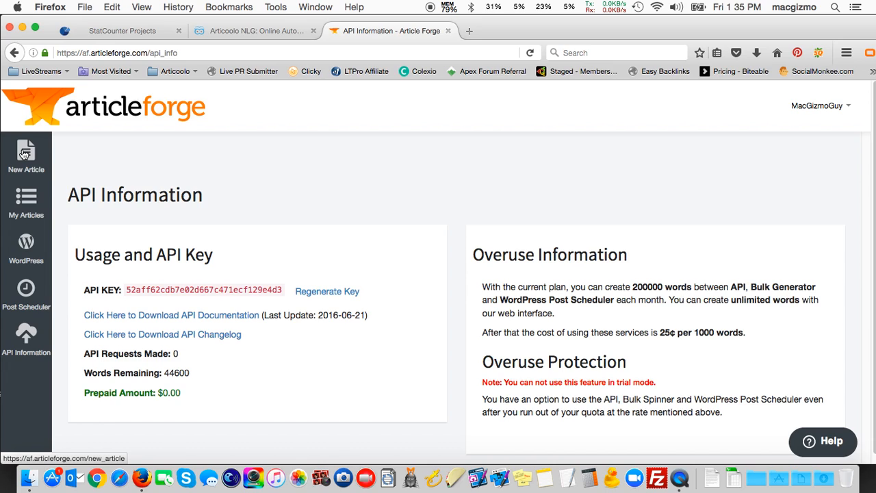
Return to New Article and enter 'seo linkbuilding' as the main keyword
left_click(25, 154)
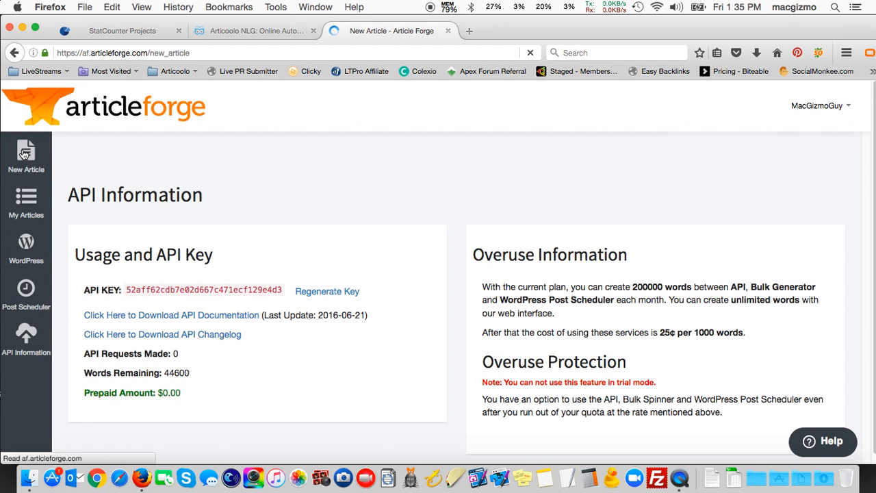
left_click(25, 156)
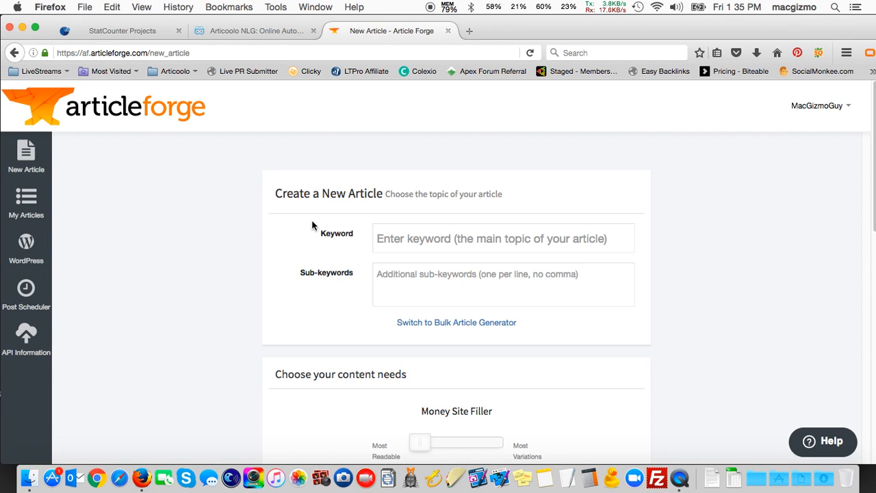
mouse_move(317, 217)
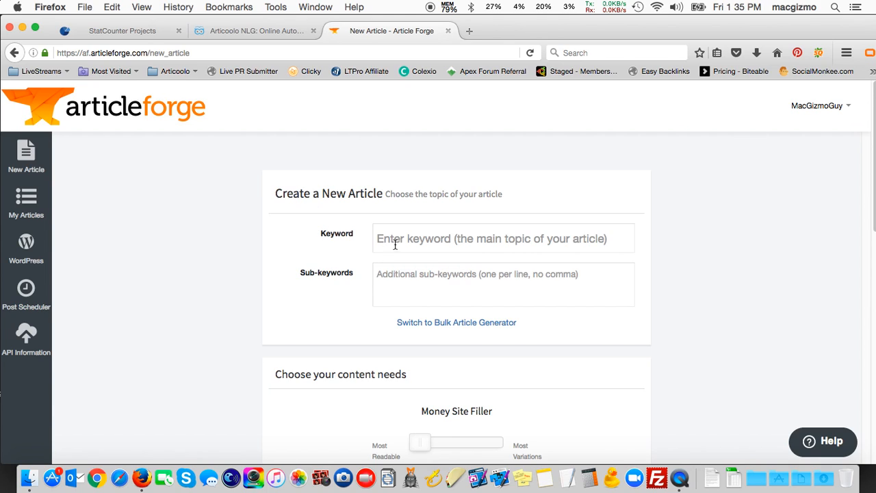
left_click(503, 238)
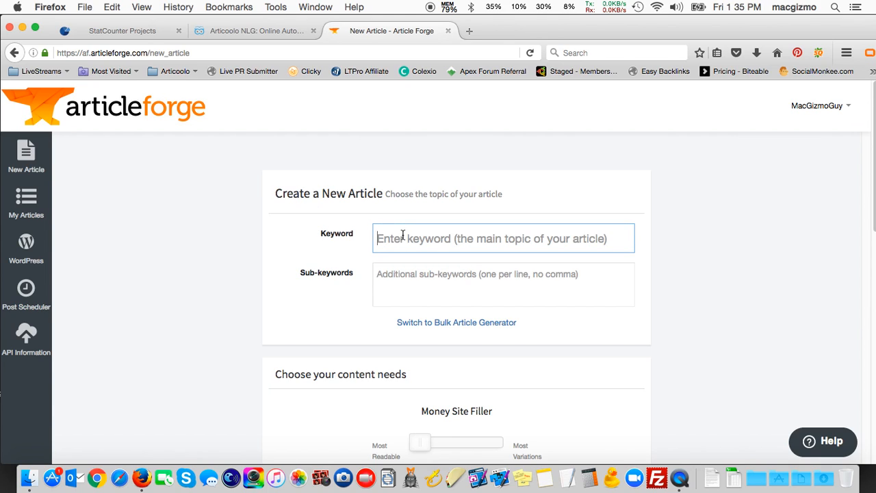
type("seo linkb")
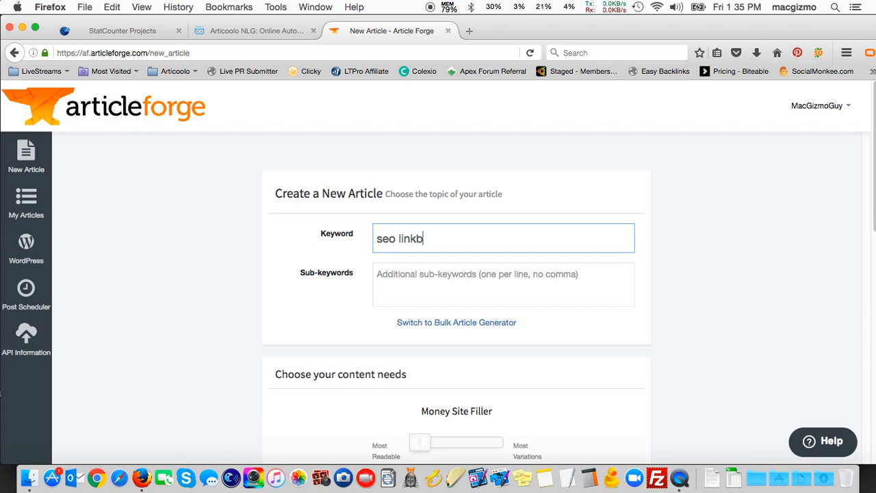
type("uilding")
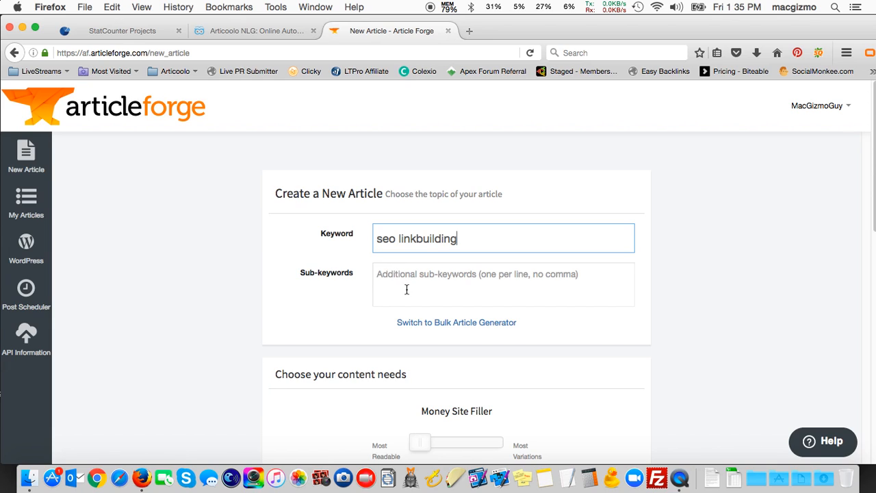
left_click(403, 284)
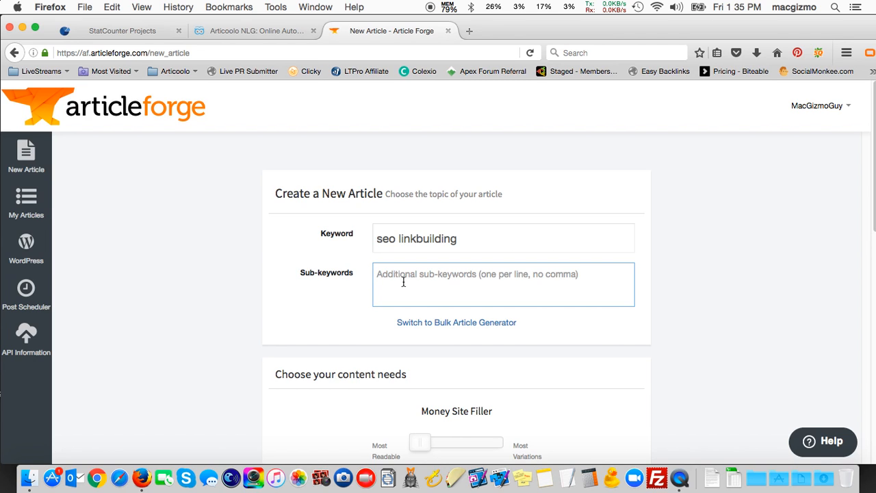
Slide content needs to Tier 2, then back to Money Site Filler
scroll("down", 3)
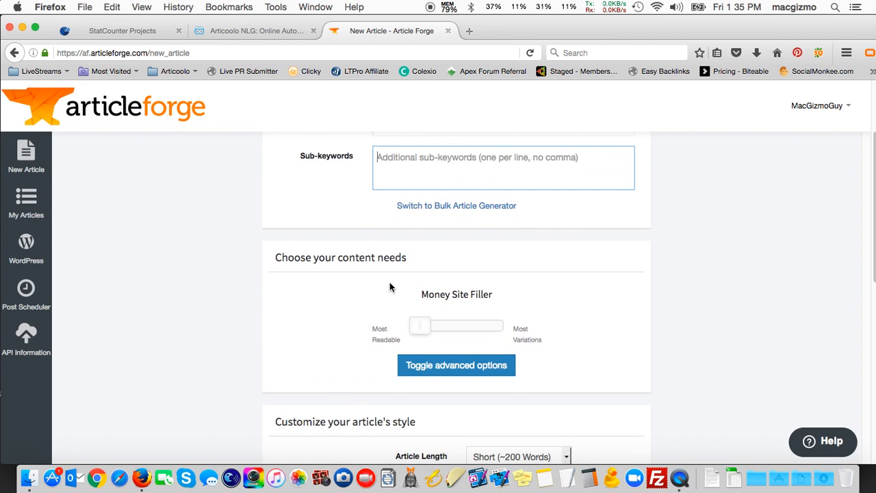
scroll("down", 3)
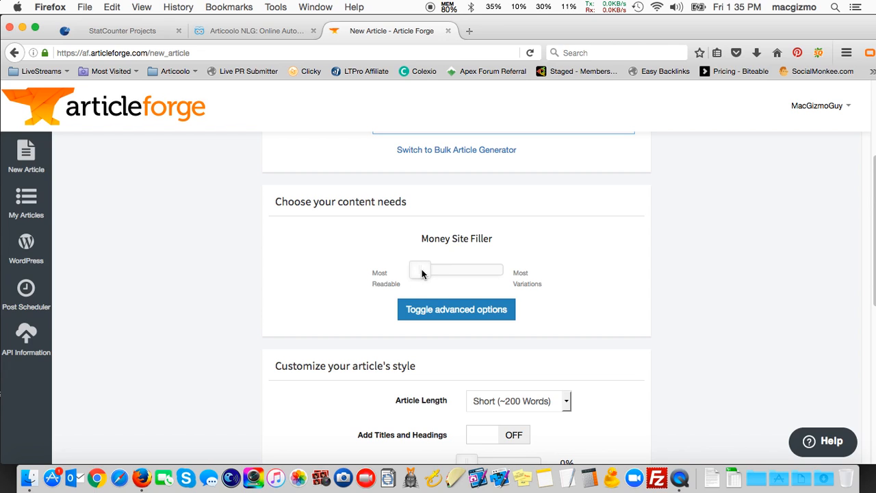
left_click_drag(420, 269, 489, 269)
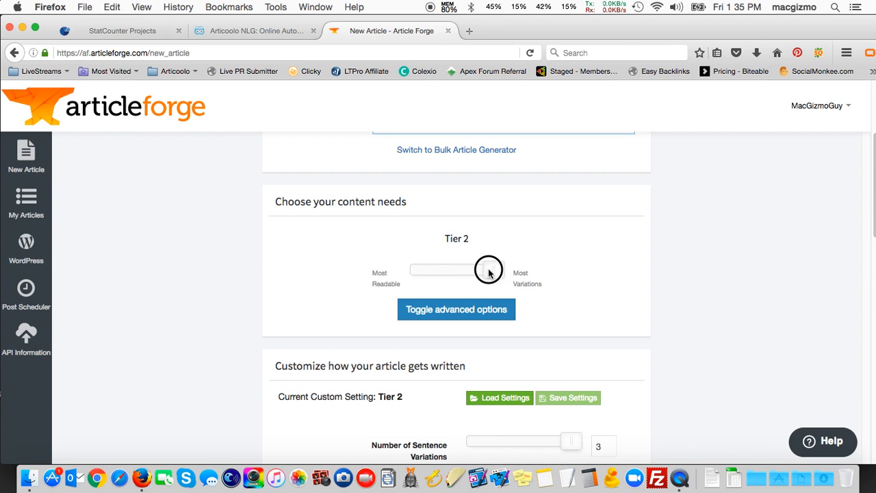
left_click_drag(488, 269, 429, 267)
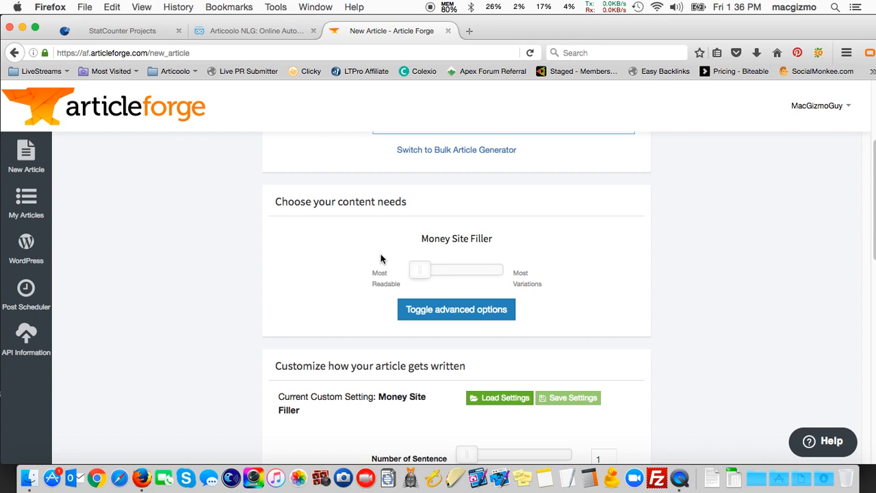
Scroll down to the 'Customize how your article gets written' variation options
scroll("down", 3)
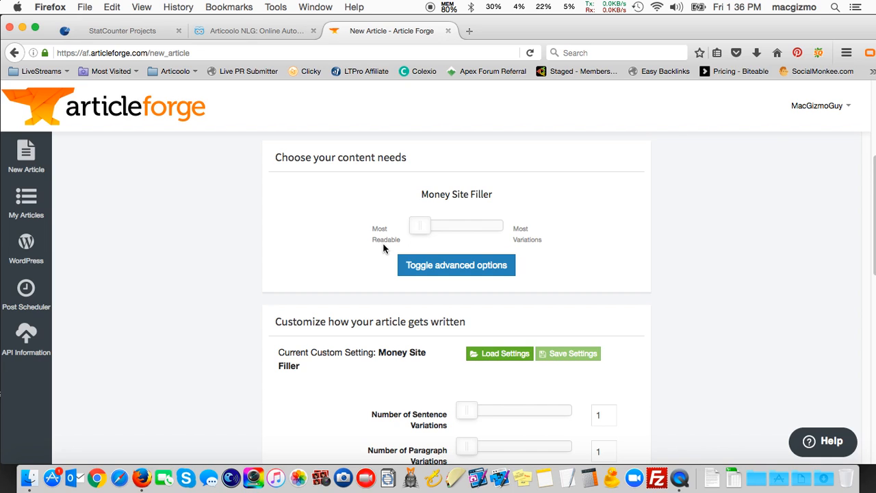
scroll("down", 3)
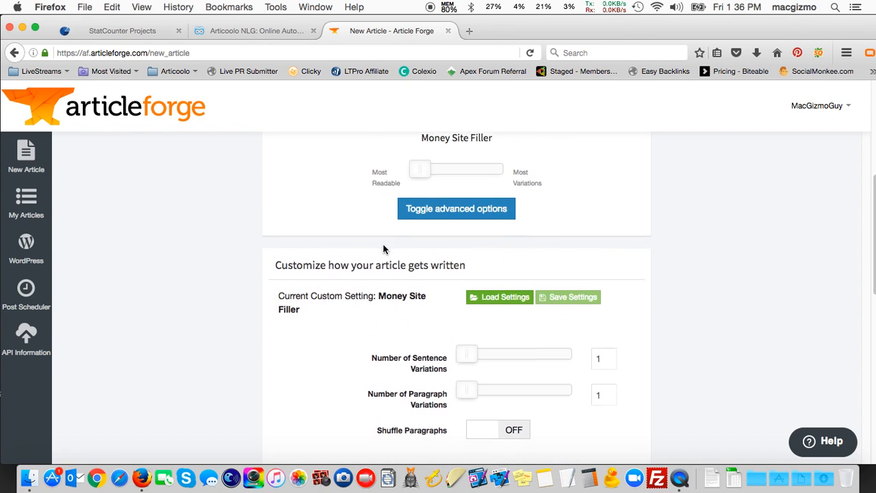
scroll("down", 3)
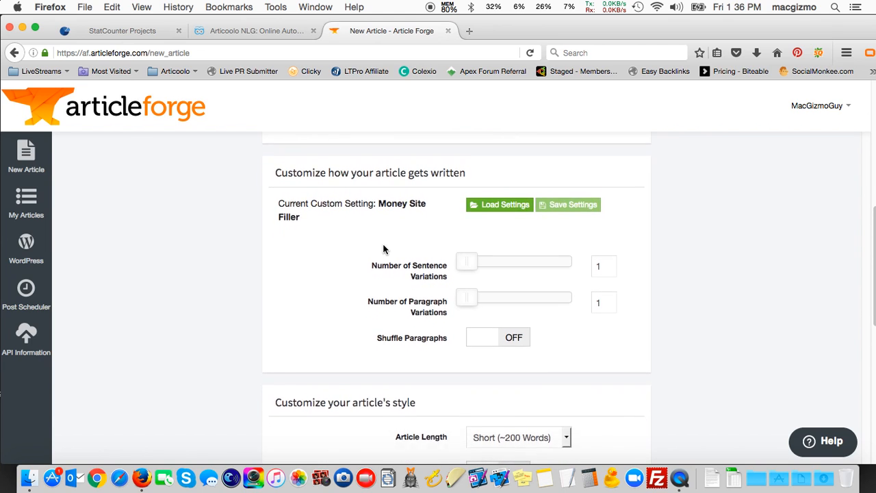
scroll("down", 3)
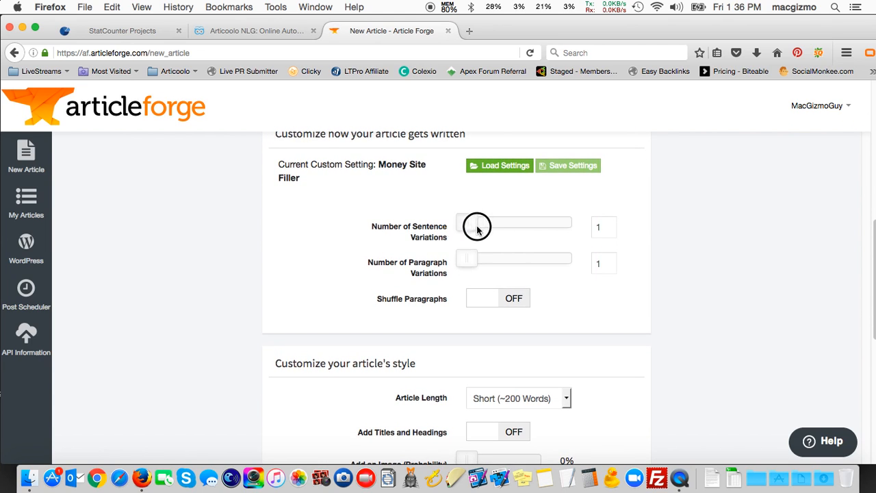
left_click_drag(478, 227, 517, 213)
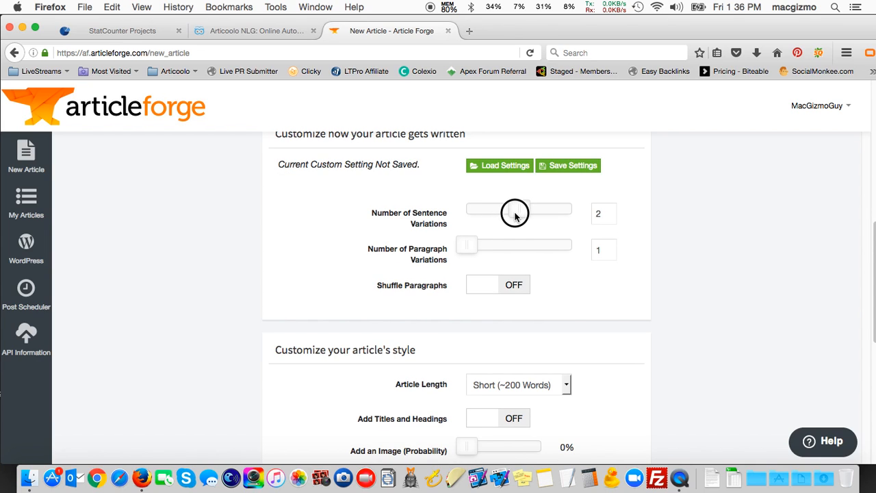
mouse_move(505, 209)
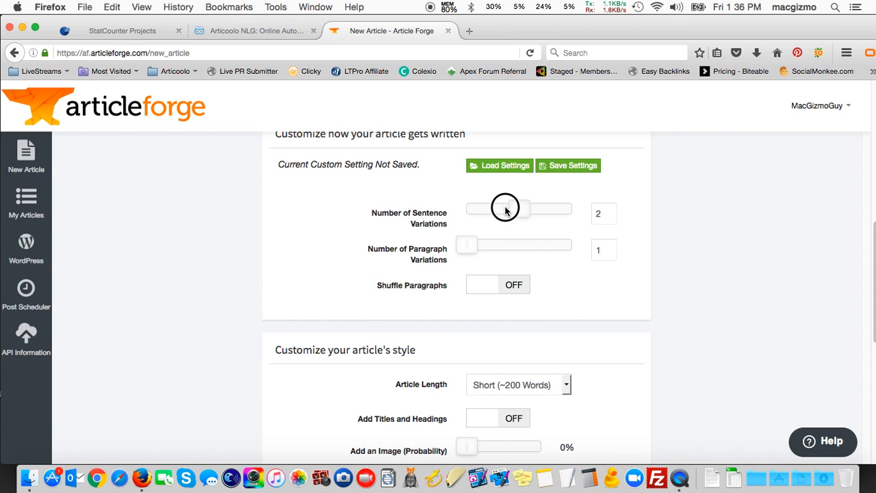
left_click_drag(505, 209, 467, 209)
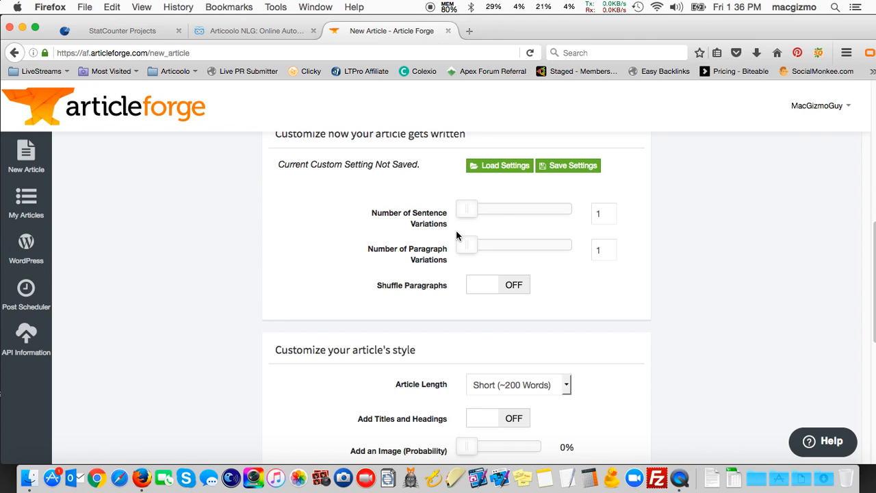
mouse_move(469, 230)
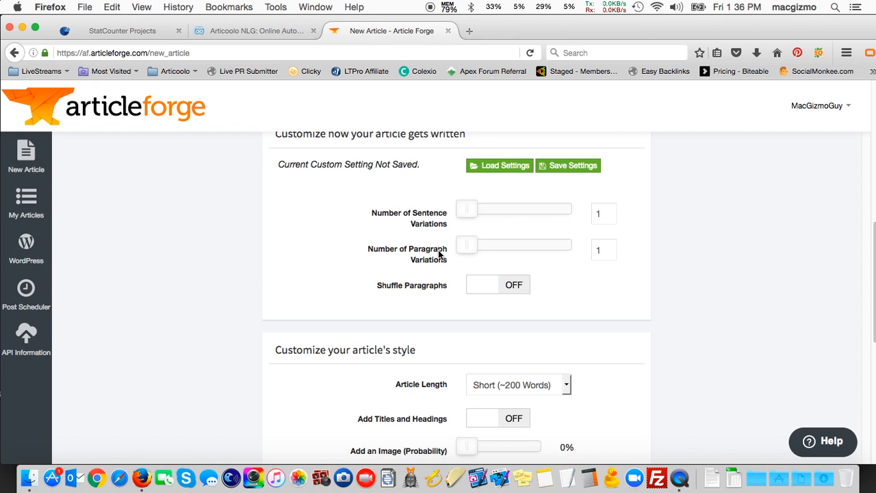
mouse_move(436, 291)
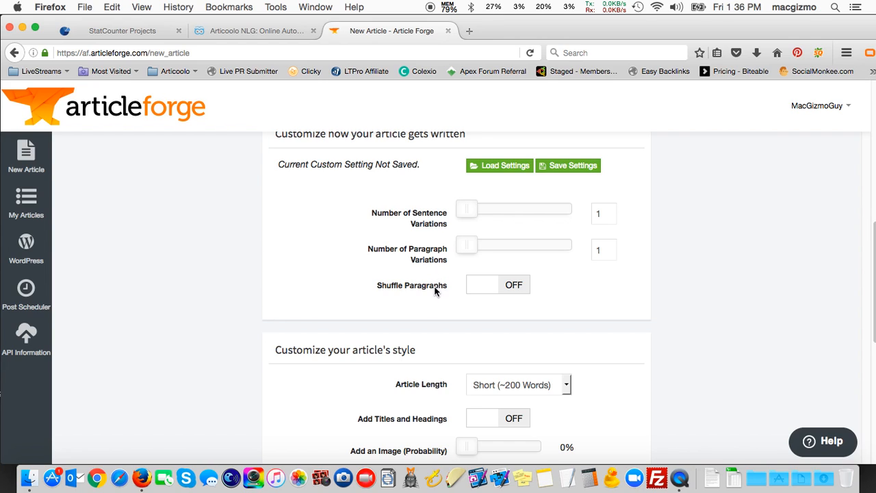
mouse_move(409, 287)
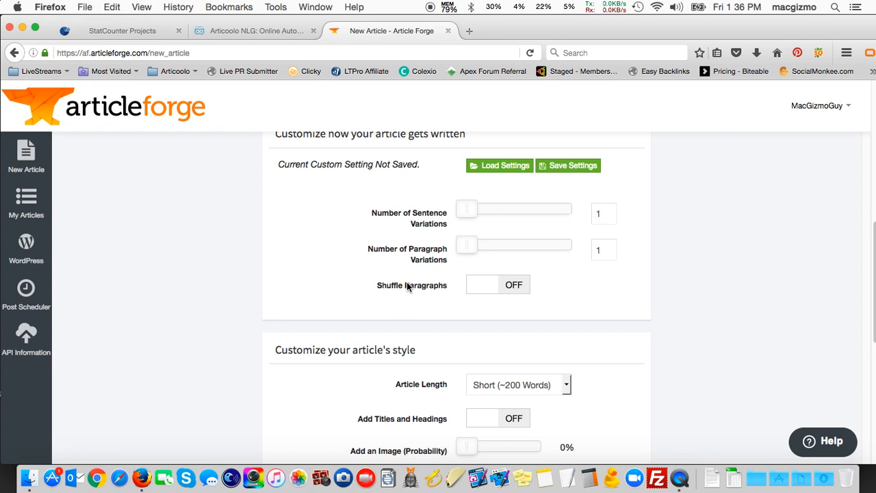
mouse_move(409, 290)
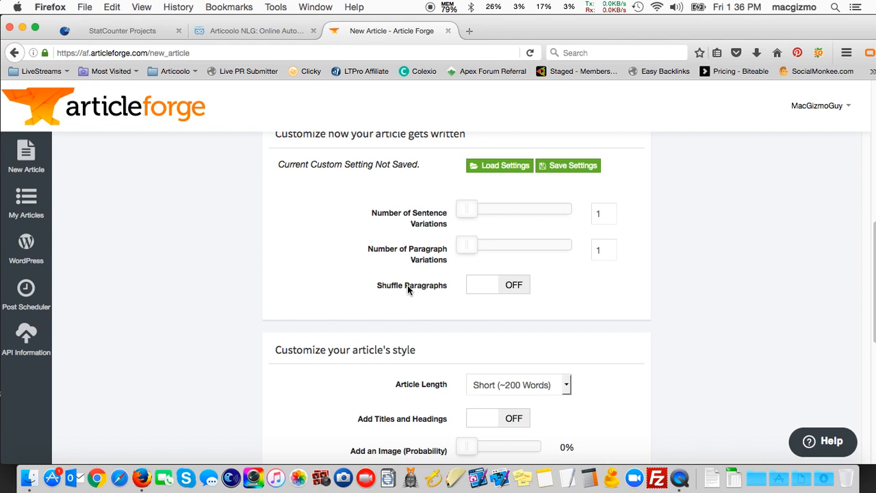
scroll("down", 3)
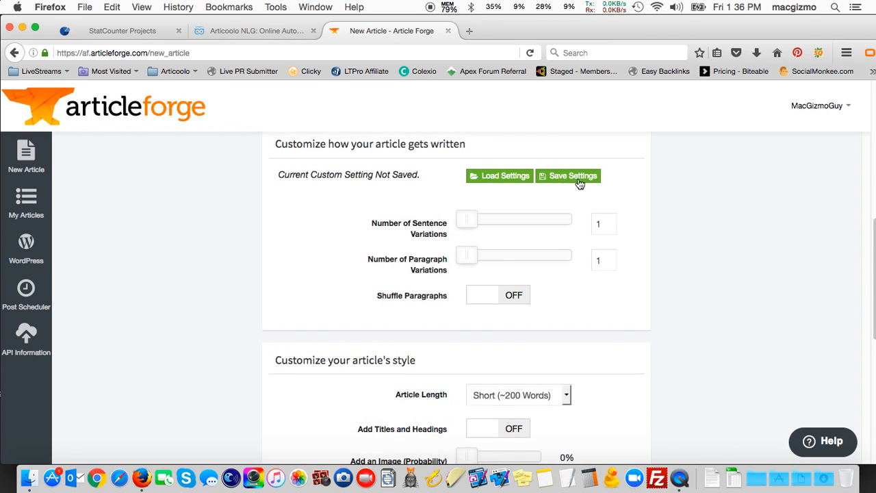
scroll("down", 3)
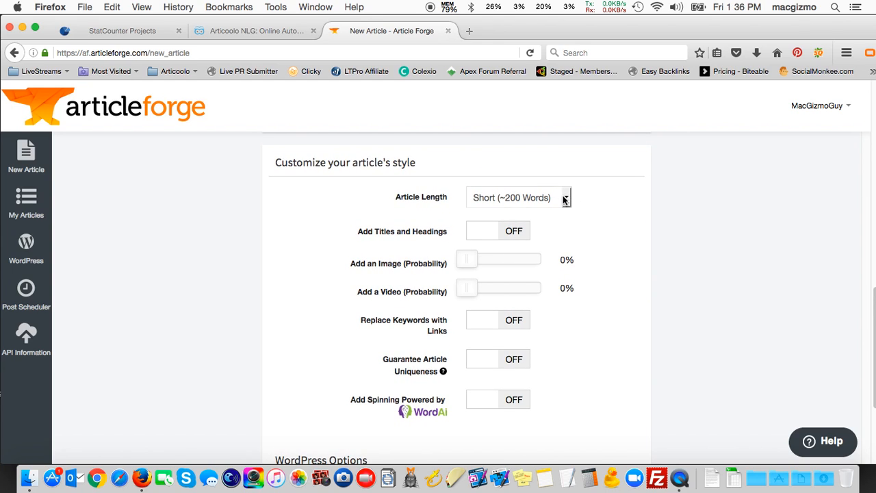
Choose 'Long (~750 Words)' in the Article Length dropdown
left_click(518, 197)
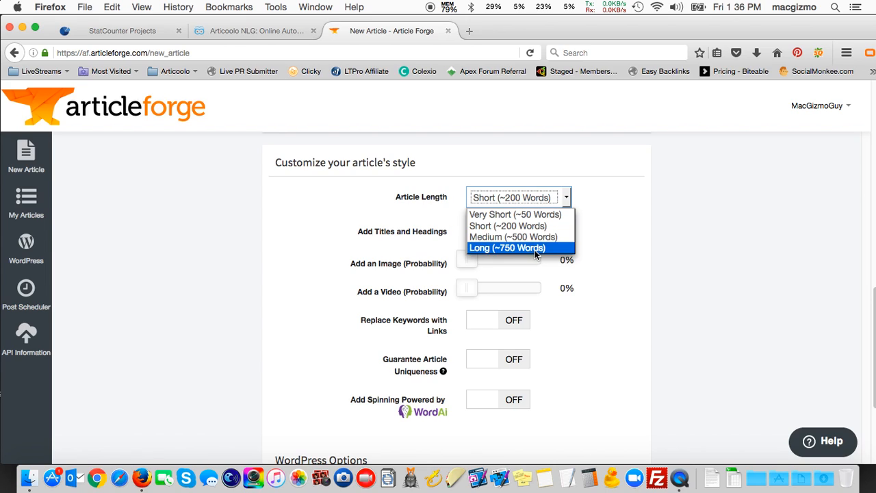
left_click(507, 248)
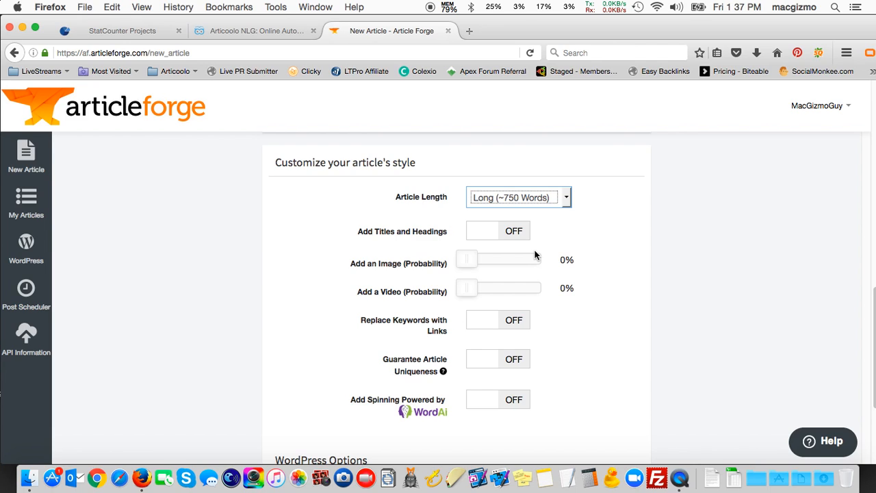
mouse_move(534, 205)
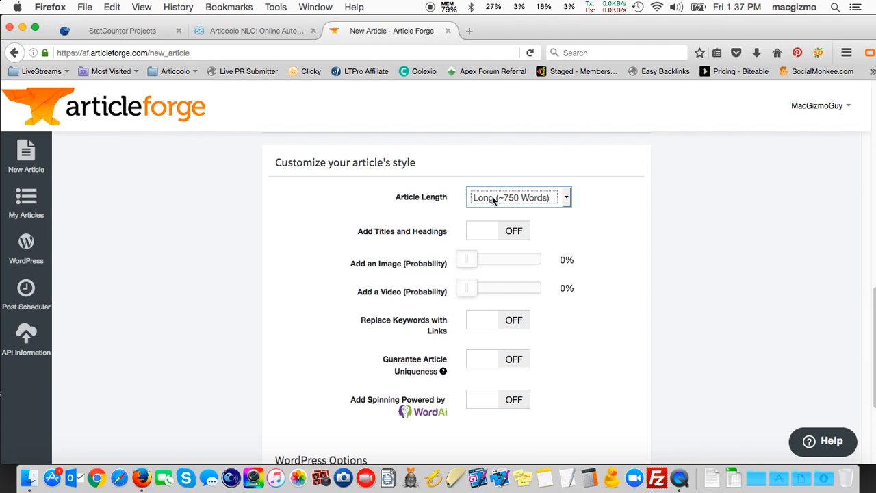
mouse_move(481, 232)
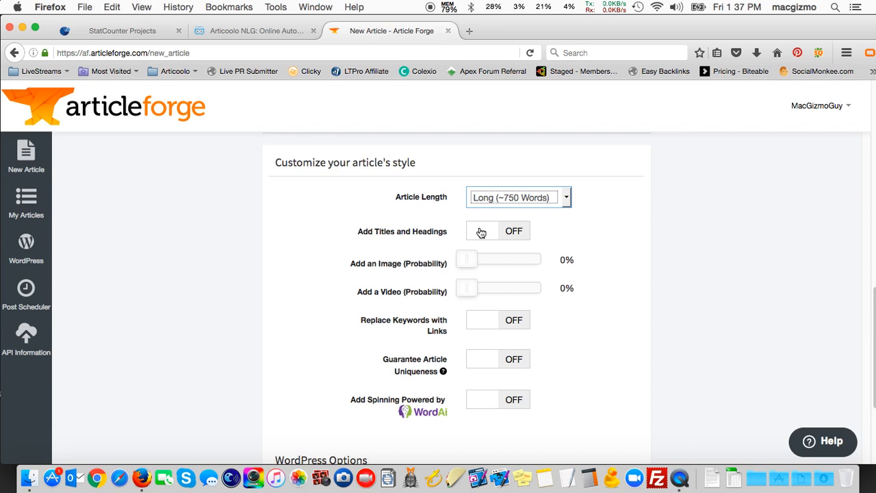
Turn Add Titles and Headings on, then scroll to review the remaining options
left_click(498, 231)
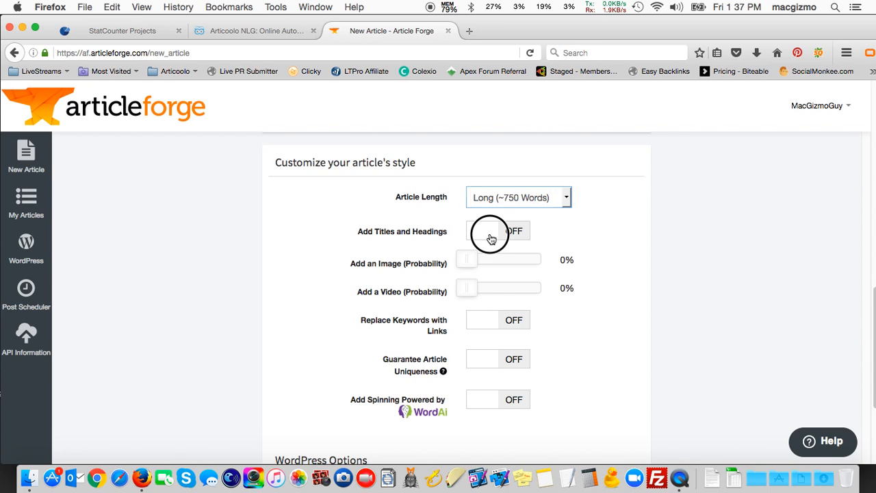
left_click(483, 230)
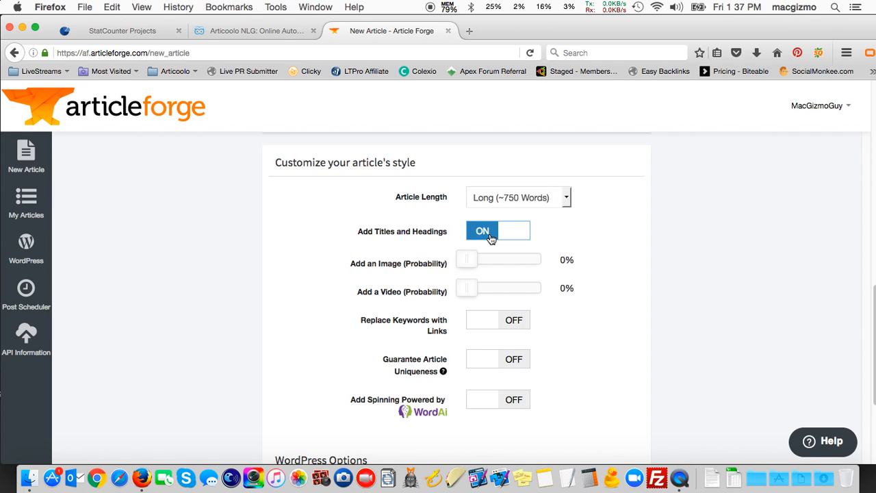
mouse_move(538, 234)
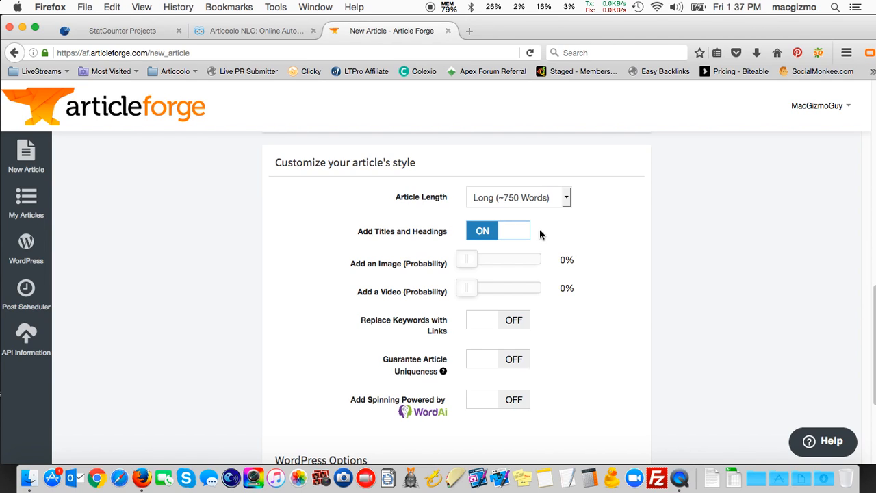
scroll("up", 3)
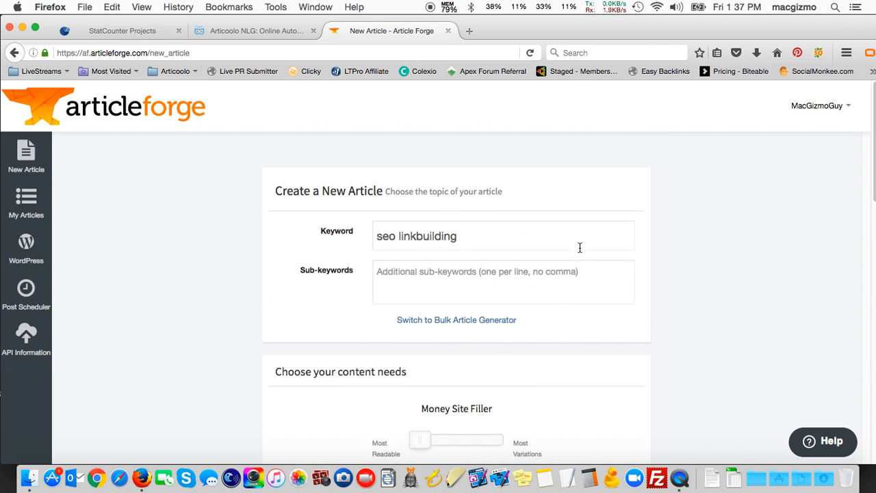
scroll("down", 3)
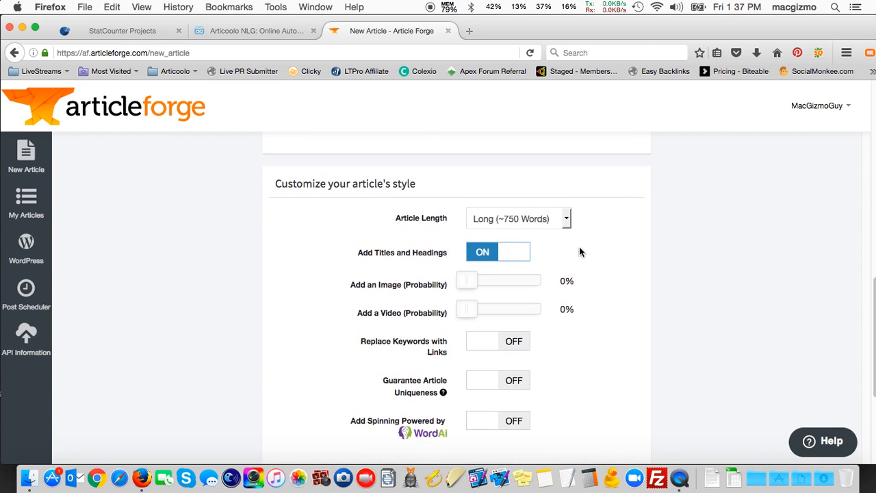
scroll("down", 3)
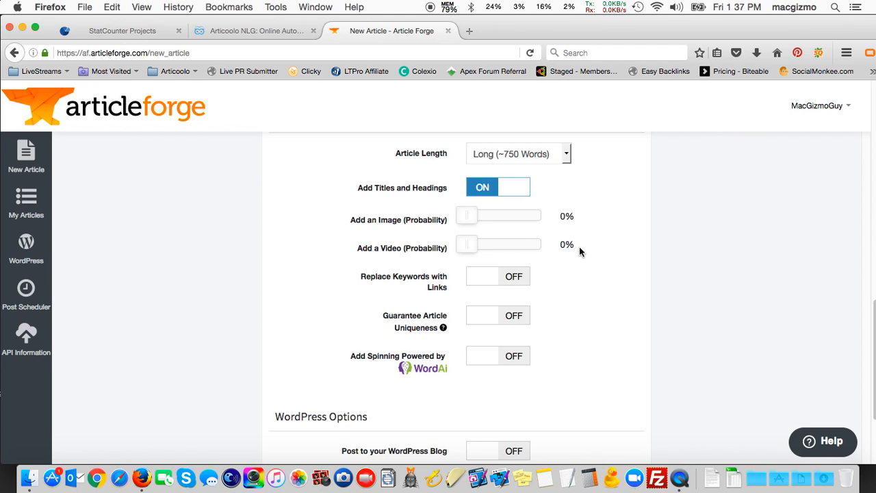
mouse_move(586, 241)
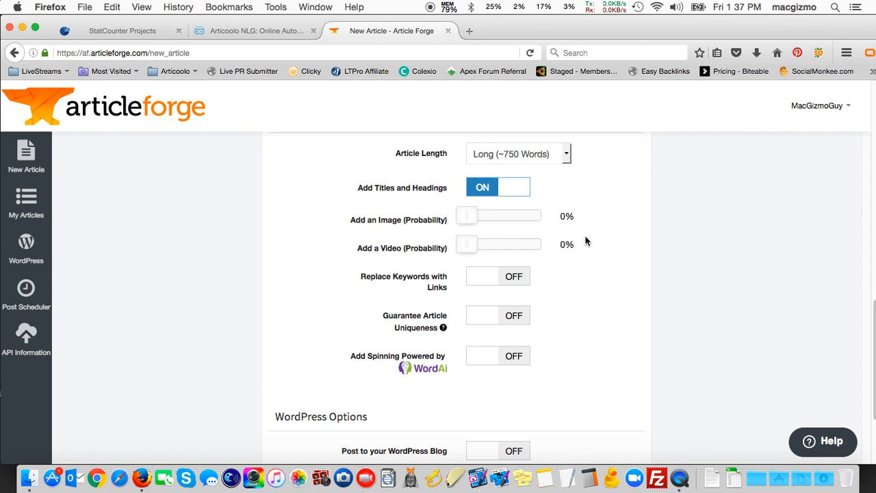
mouse_move(383, 219)
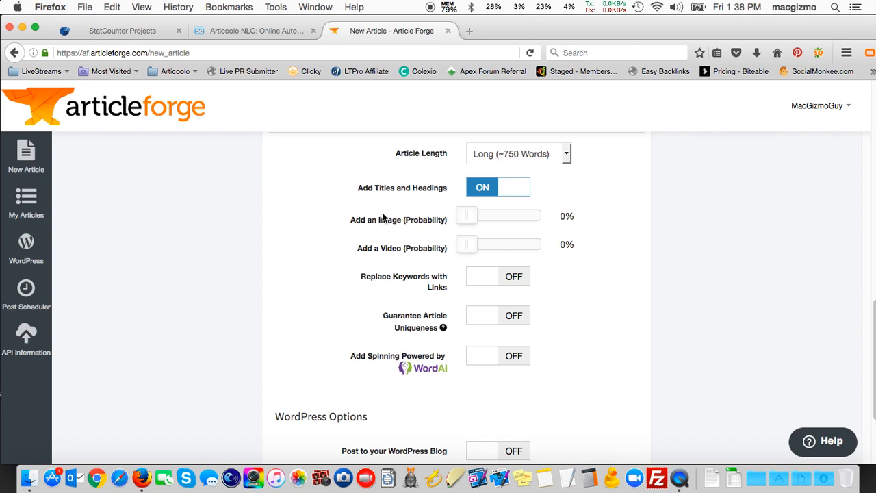
mouse_move(465, 221)
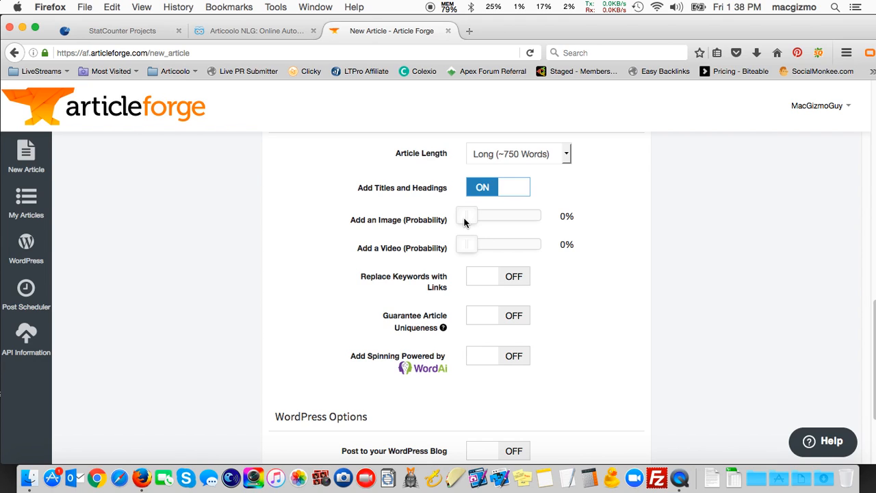
Drag the Add an Image probability slider fully right to 100%
left_click_drag(467, 215, 536, 218)
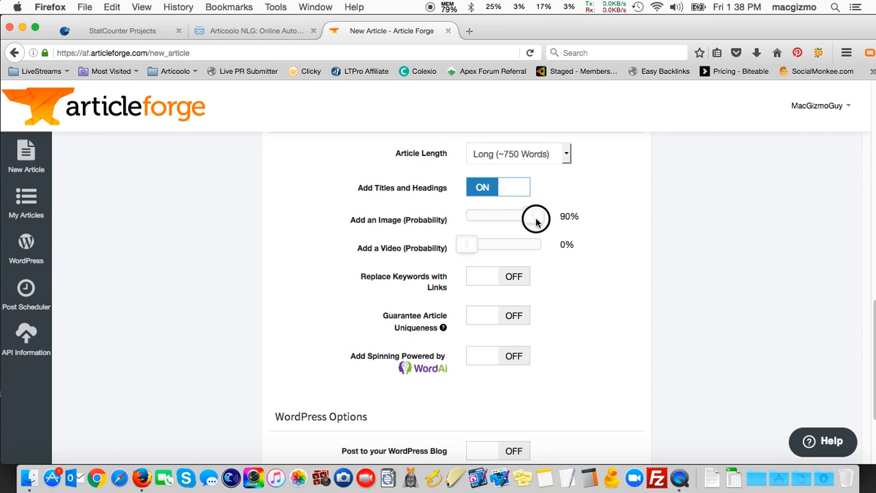
left_click_drag(534, 216, 545, 216)
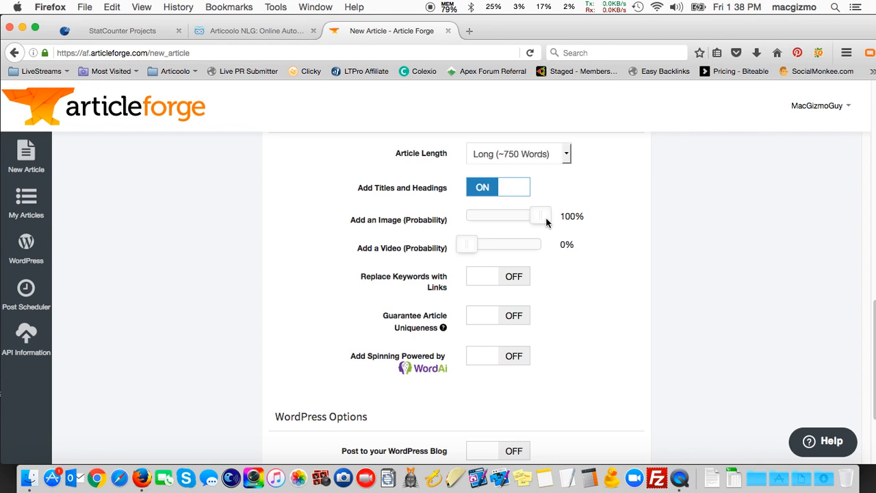
left_click(542, 216)
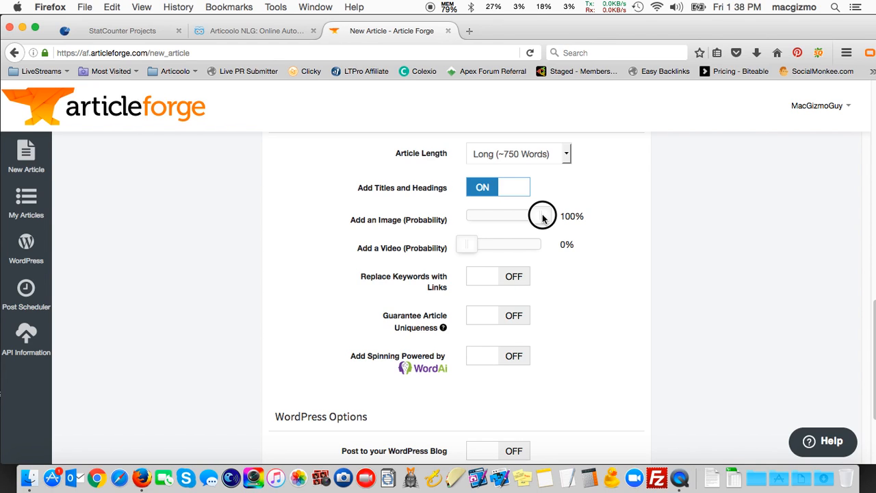
left_click_drag(541, 216, 518, 217)
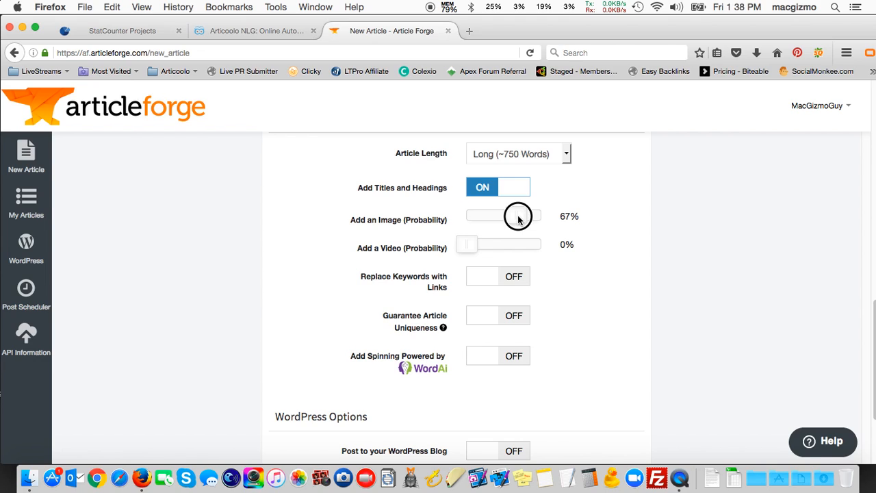
left_click_drag(517, 216, 530, 217)
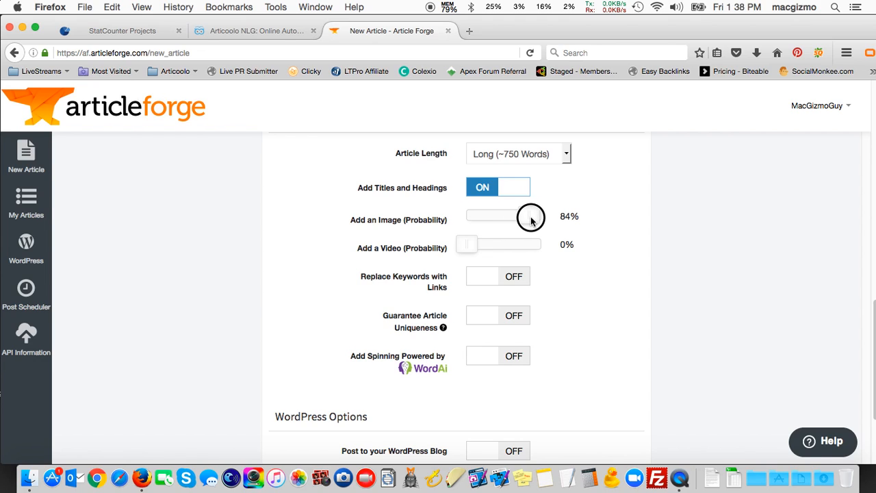
left_click_drag(531, 217, 544, 217)
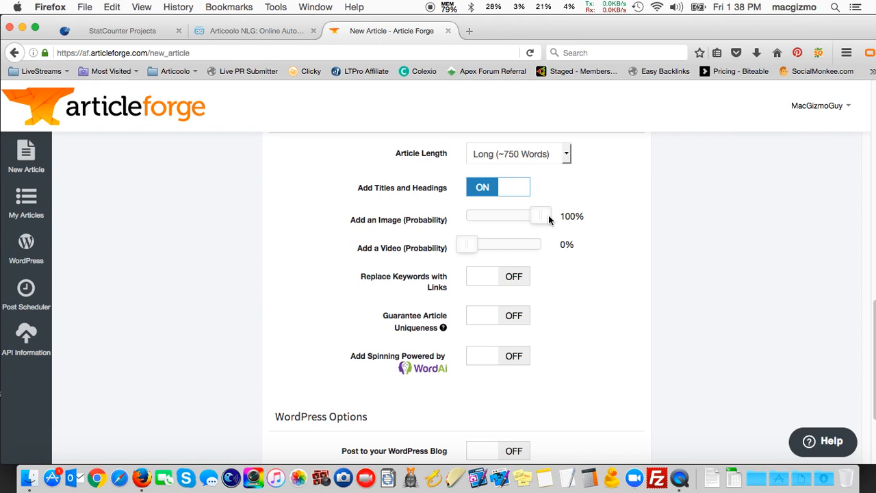
mouse_move(445, 261)
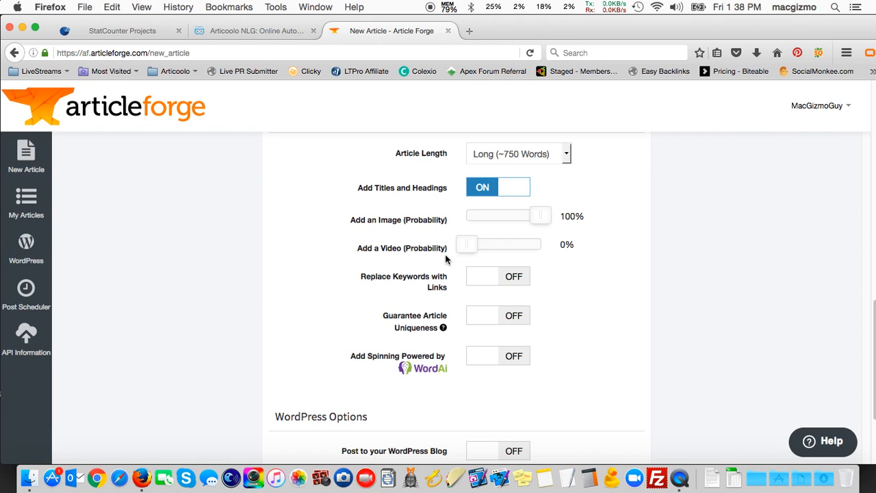
mouse_move(400, 252)
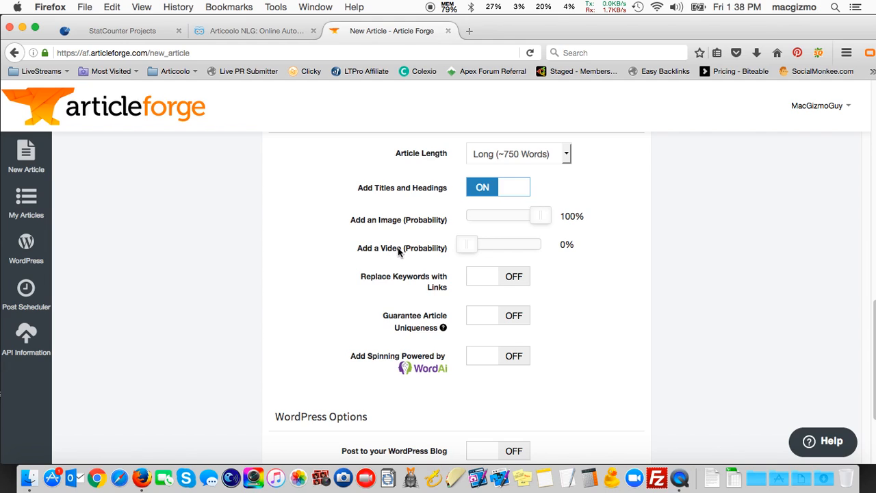
mouse_move(478, 249)
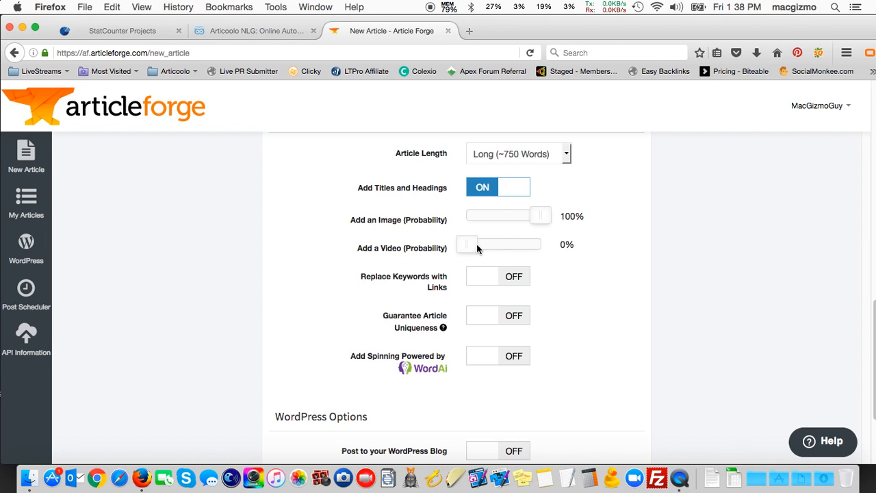
Set the Add a Video chance to 51% and switch Replace Keywords with Links on
left_click_drag(468, 245, 508, 245)
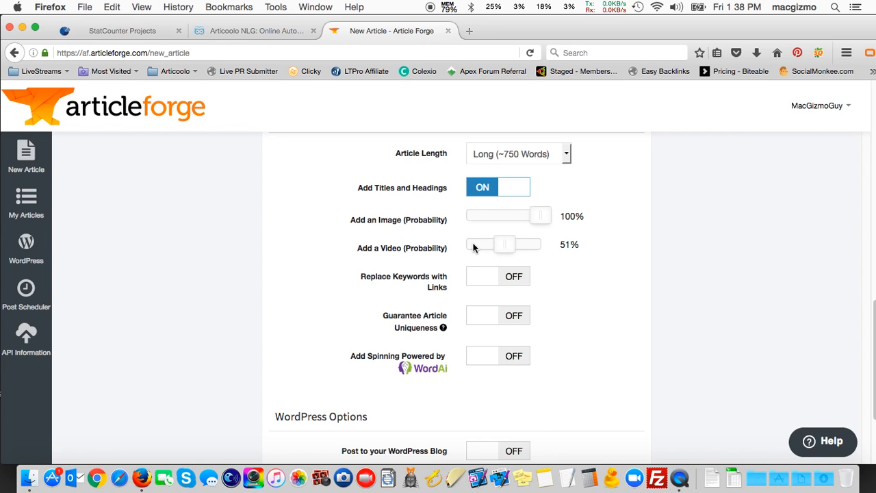
mouse_move(497, 241)
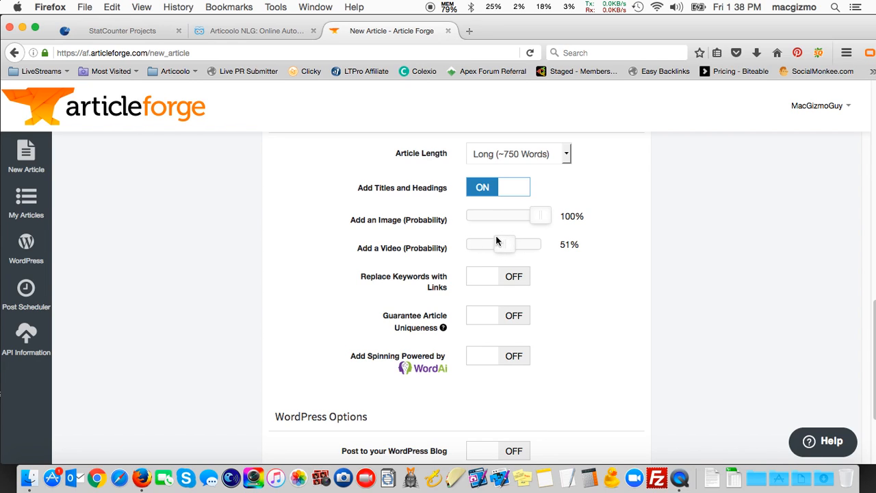
scroll("down", 3)
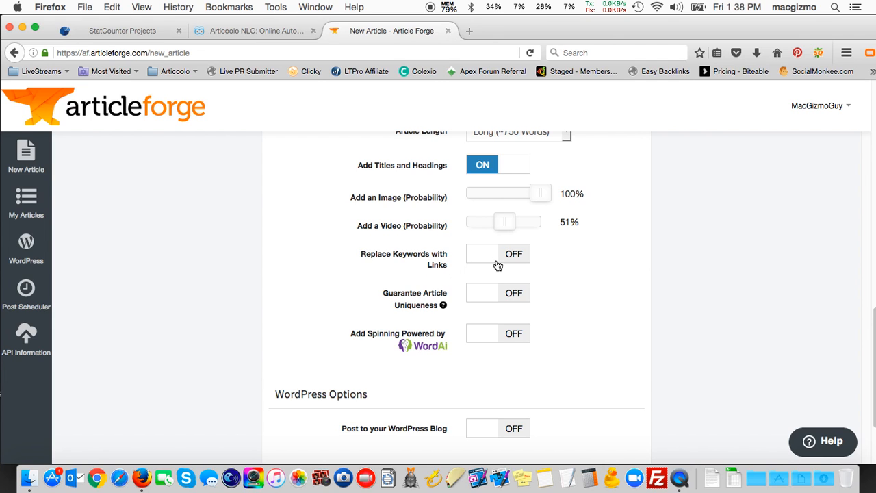
left_click(498, 254)
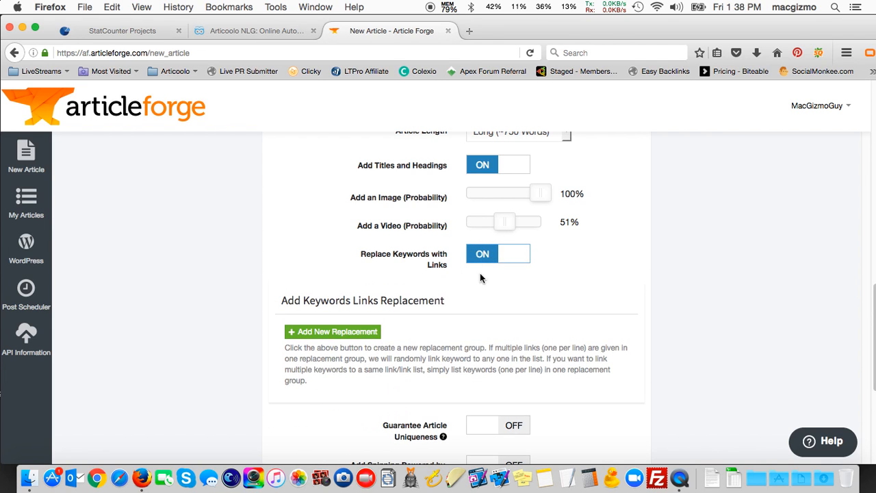
scroll("down", 3)
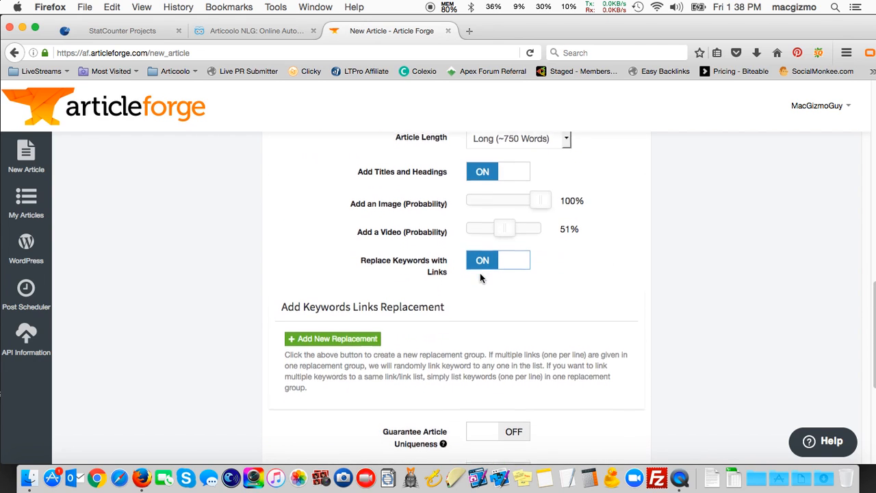
scroll("down", 3)
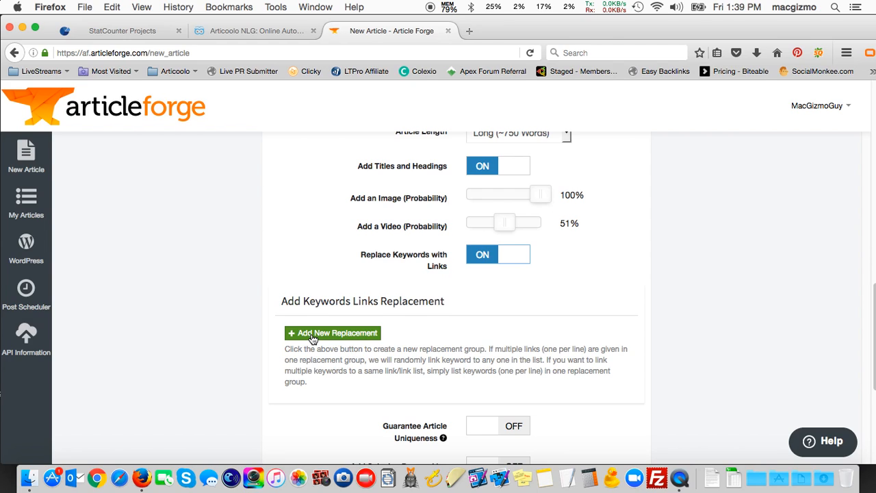
mouse_move(319, 320)
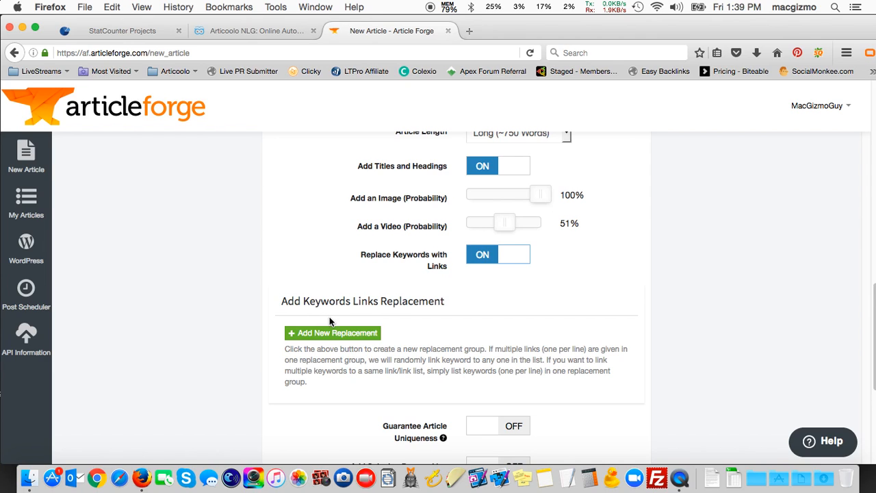
scroll("down", 3)
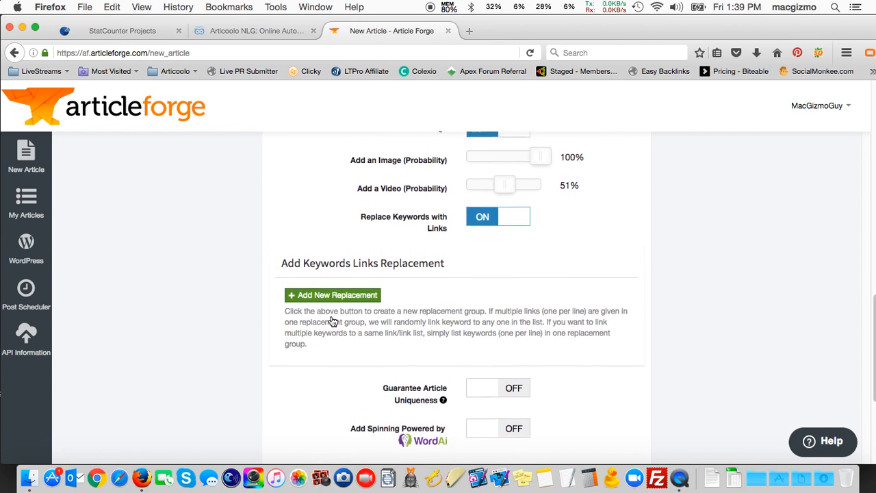
scroll("up", 3)
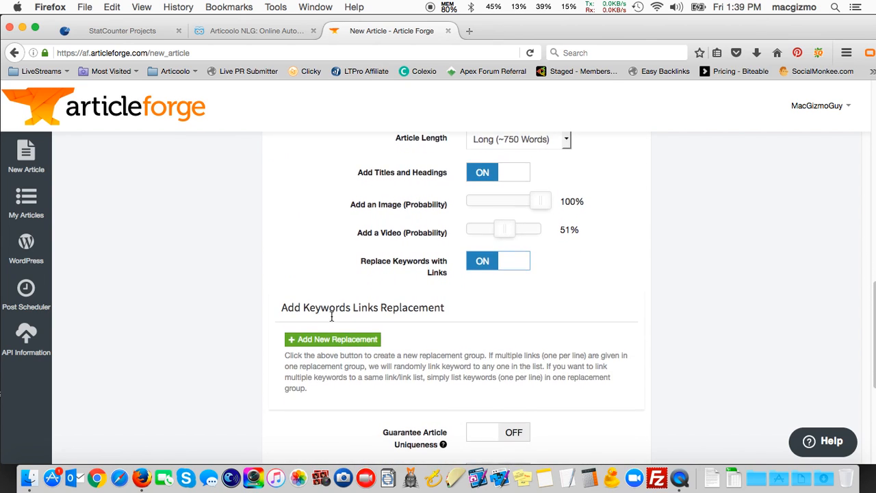
scroll("down", 3)
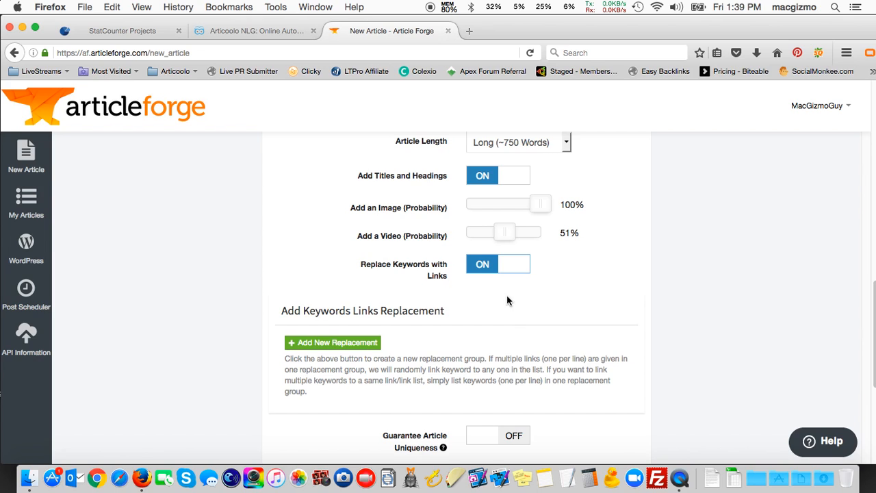
Switch Replace Keywords with Links off and Guarantee Article Uniqueness on
left_click(513, 263)
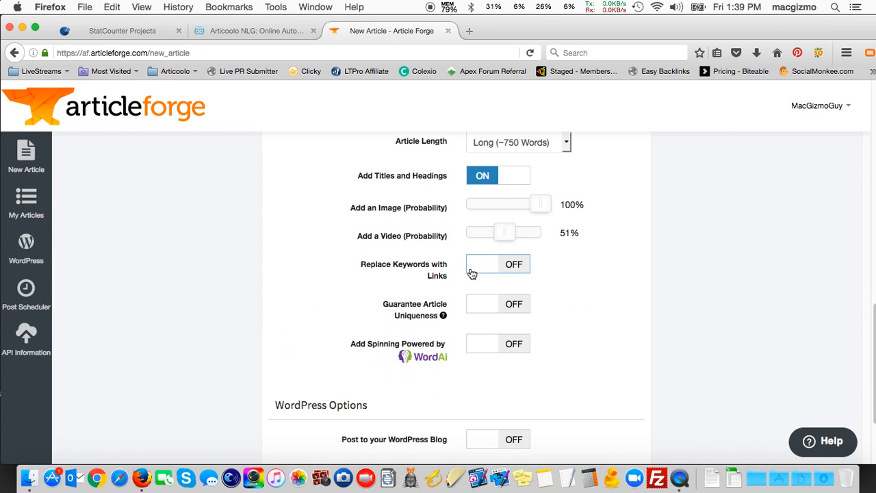
scroll("down", 3)
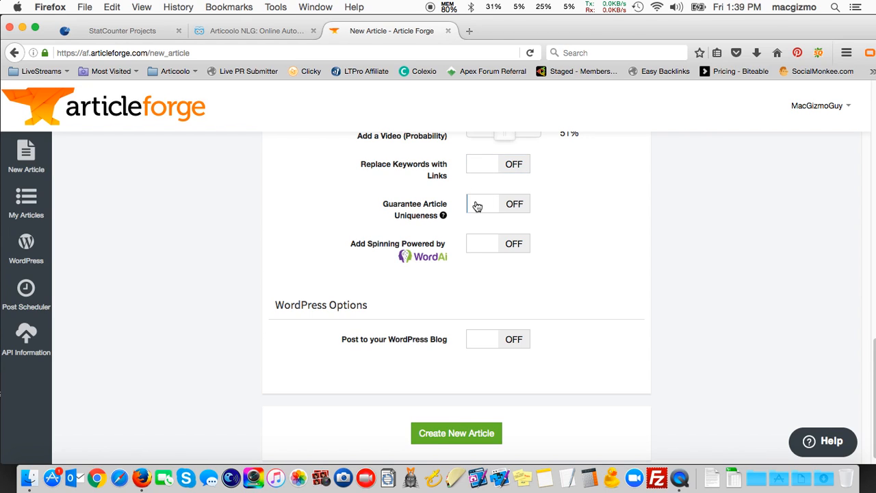
left_click(483, 203)
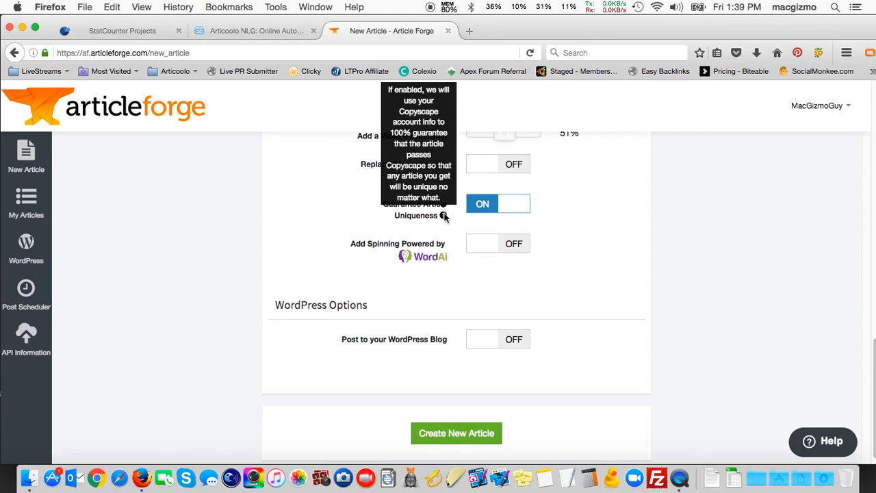
mouse_move(412, 225)
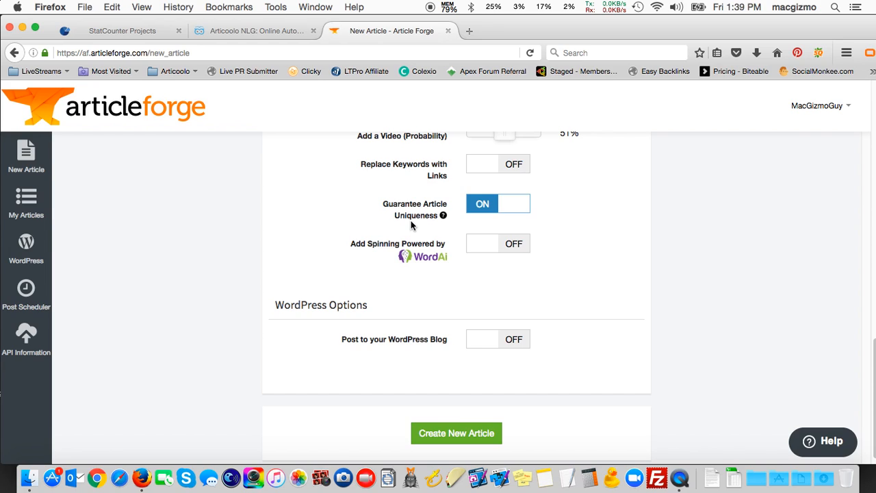
mouse_move(386, 209)
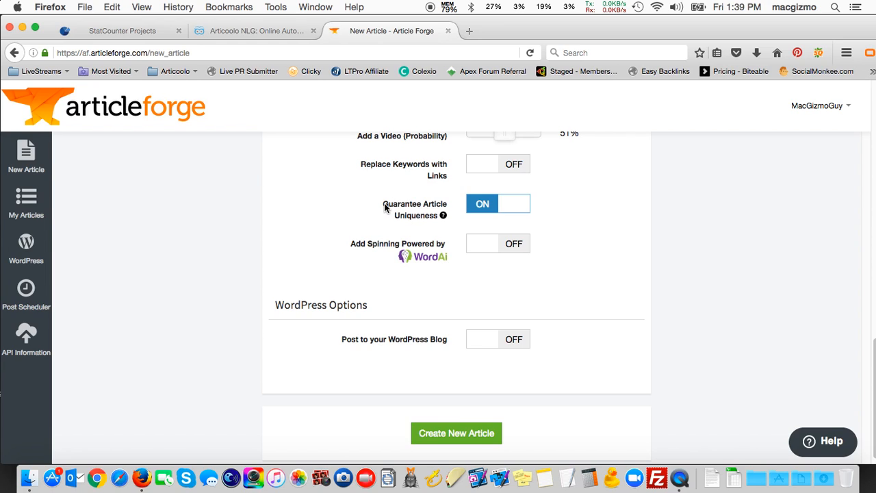
mouse_move(383, 210)
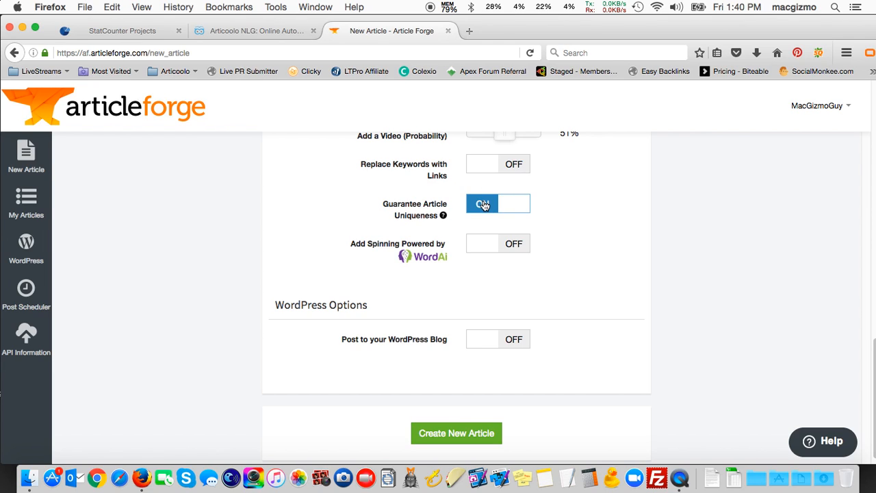
left_click(499, 203)
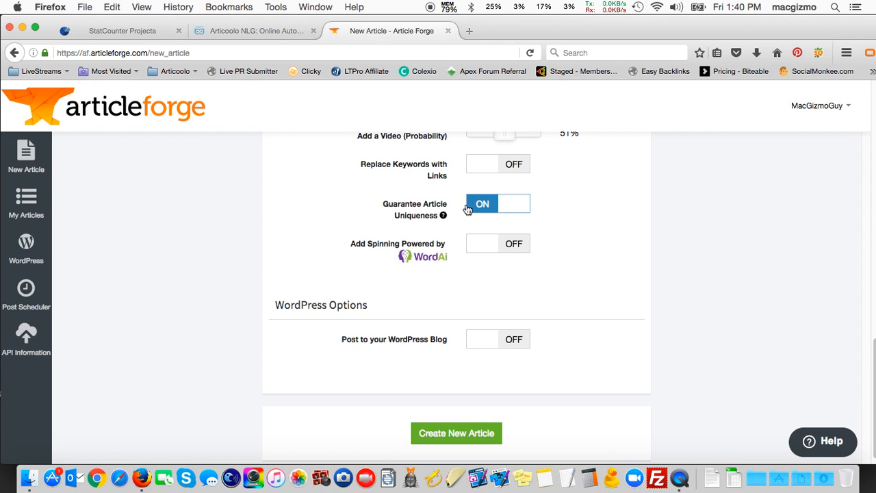
mouse_move(363, 253)
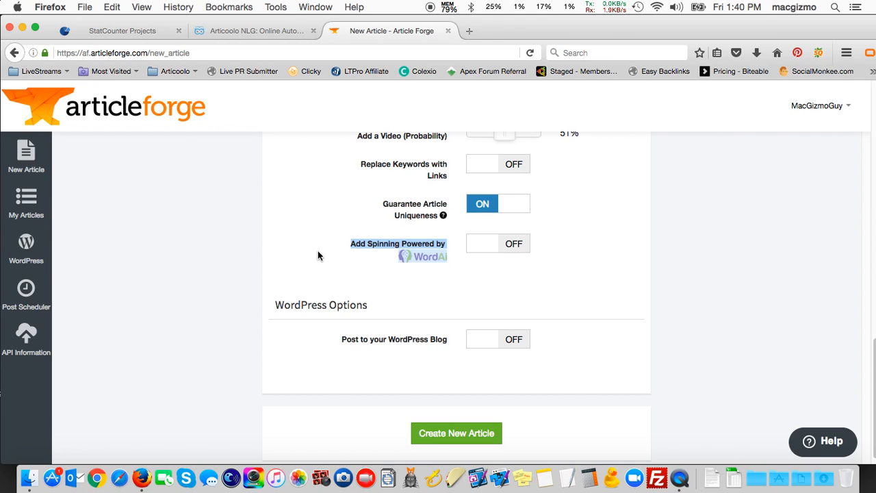
mouse_move(452, 246)
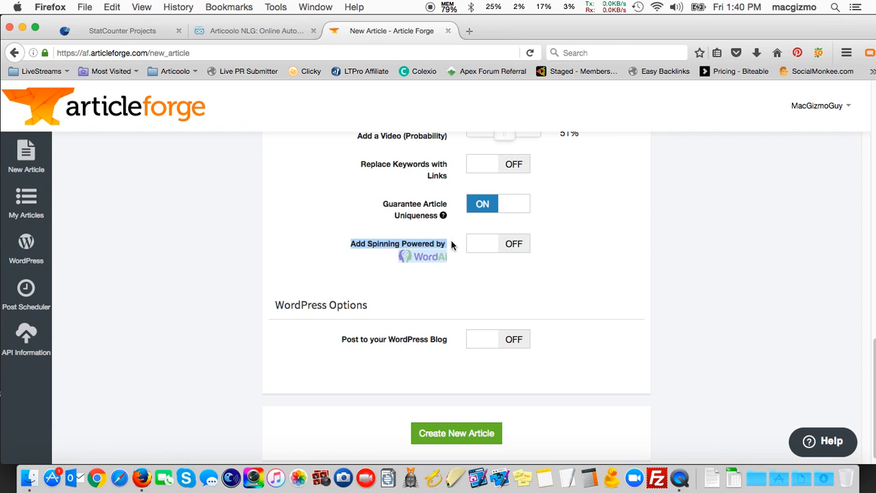
mouse_move(485, 248)
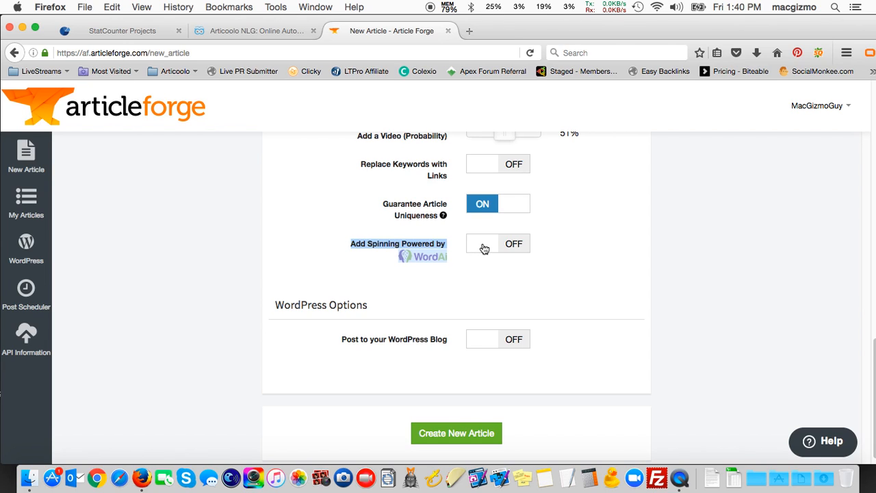
scroll("down", 3)
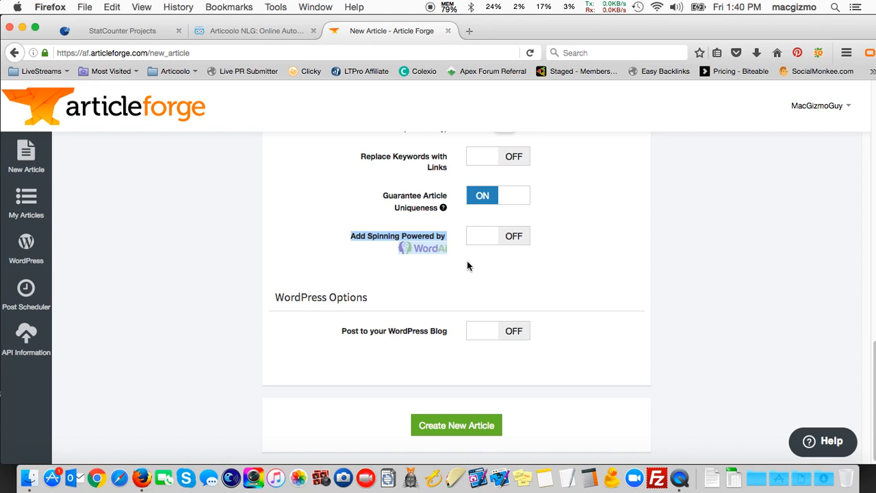
mouse_move(333, 293)
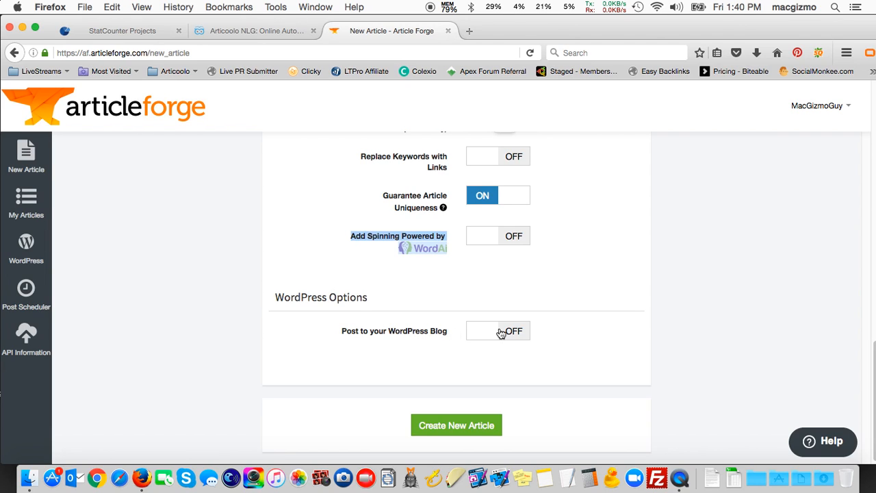
mouse_move(485, 336)
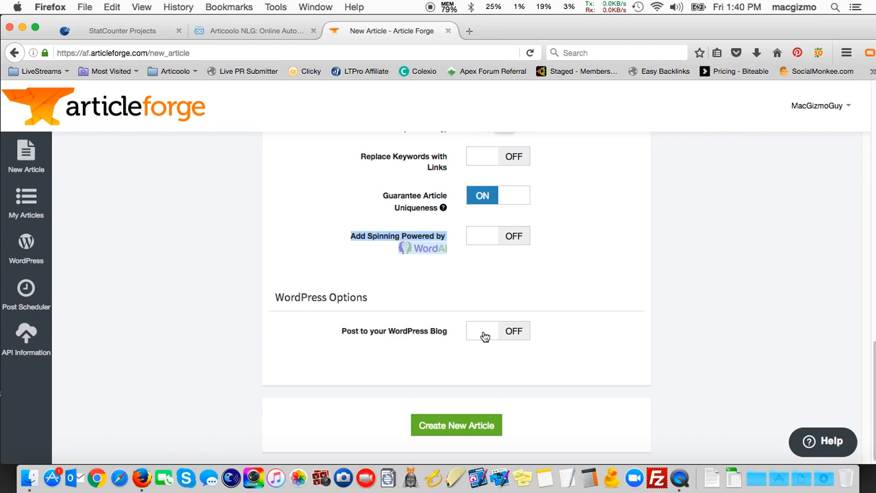
mouse_move(456, 425)
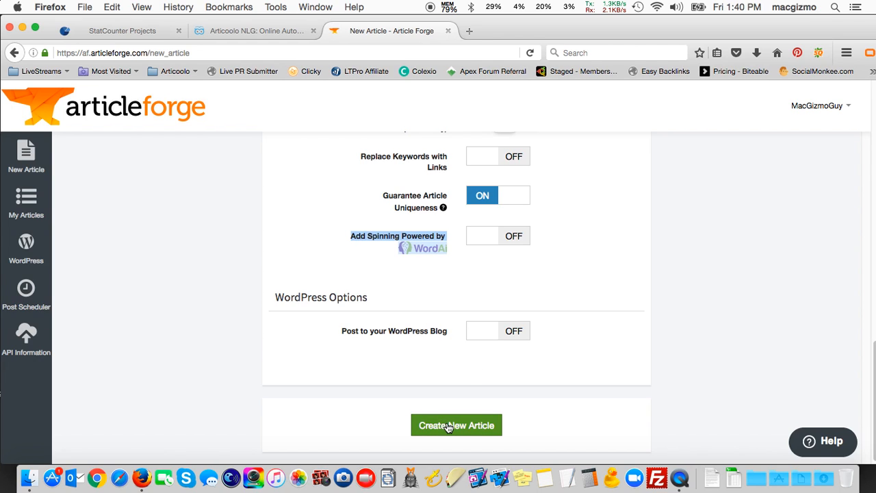
Create the 'seo linkbuilding' article so it enters the processing queue
left_click(456, 425)
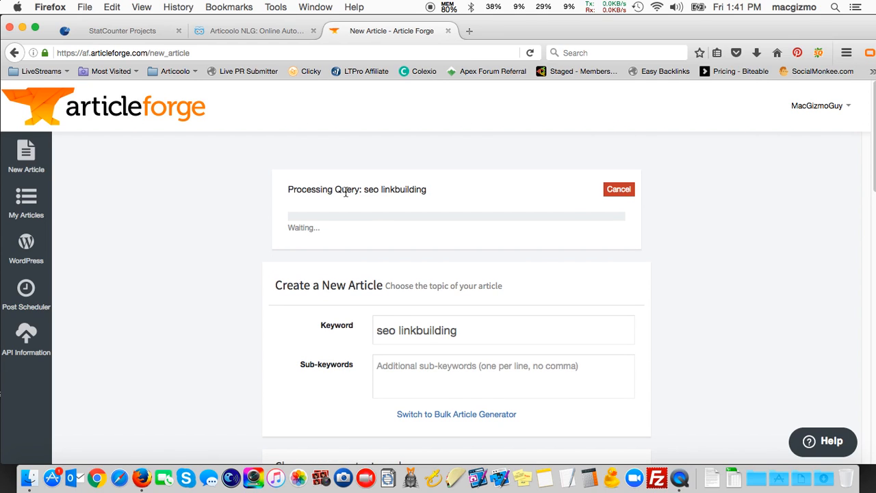
mouse_move(469, 193)
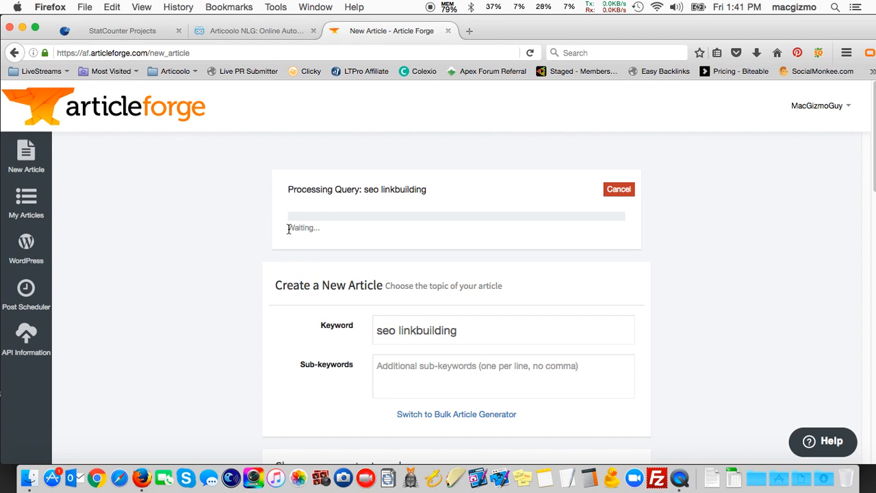
mouse_move(317, 237)
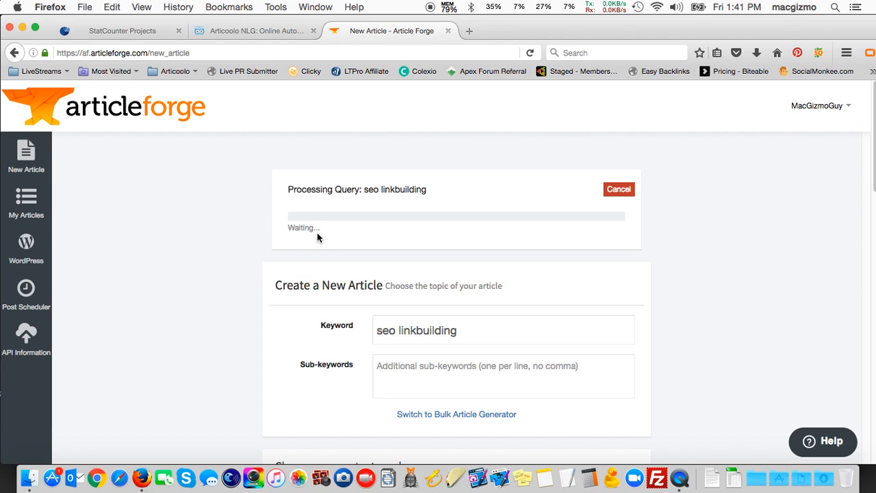
mouse_move(318, 250)
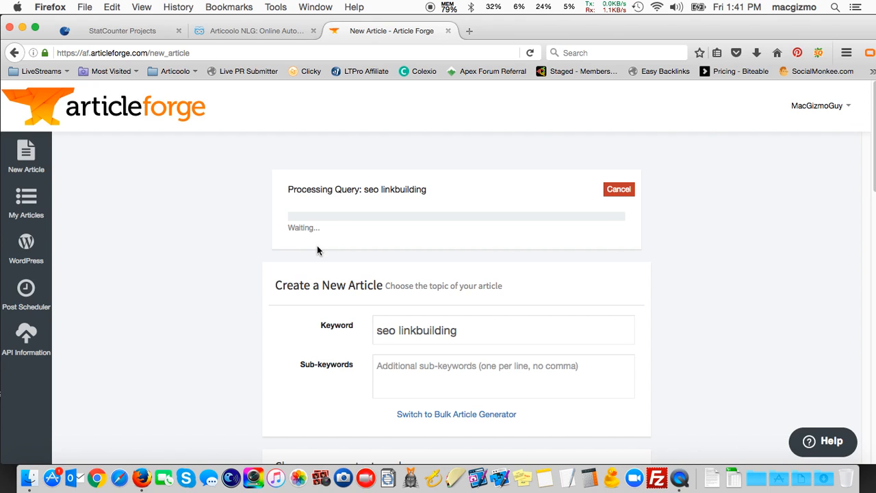
mouse_move(306, 260)
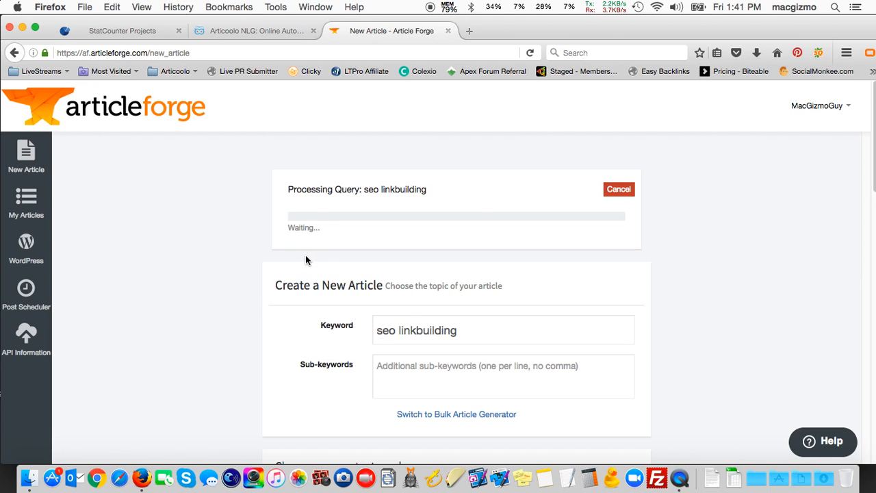
Replace the Keyword field with 'monetizing blogs' for a second article
scroll("down", 3)
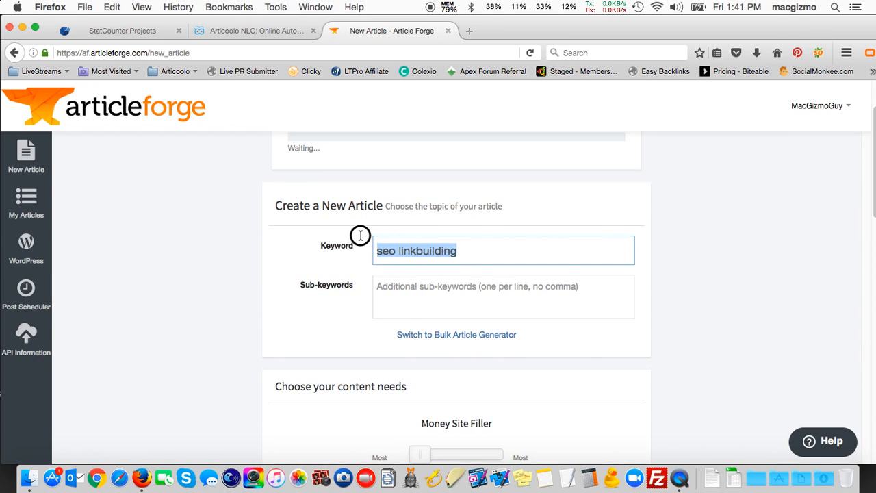
mouse_move(349, 247)
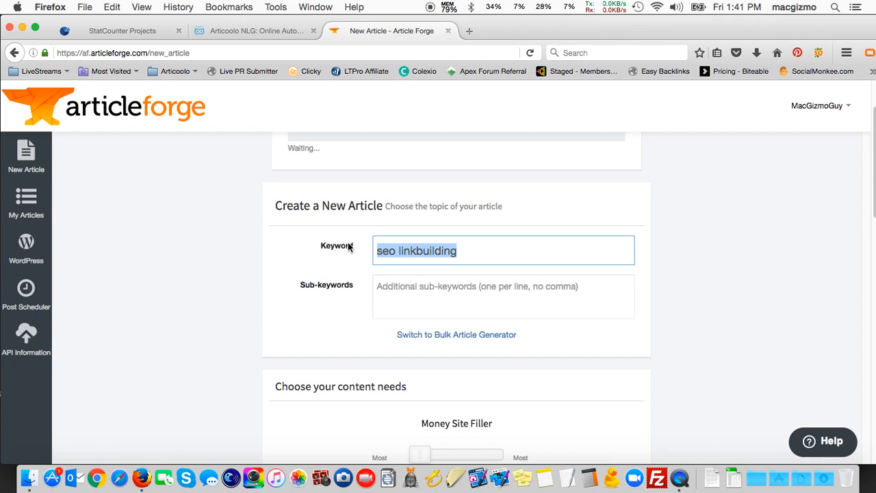
type("monet")
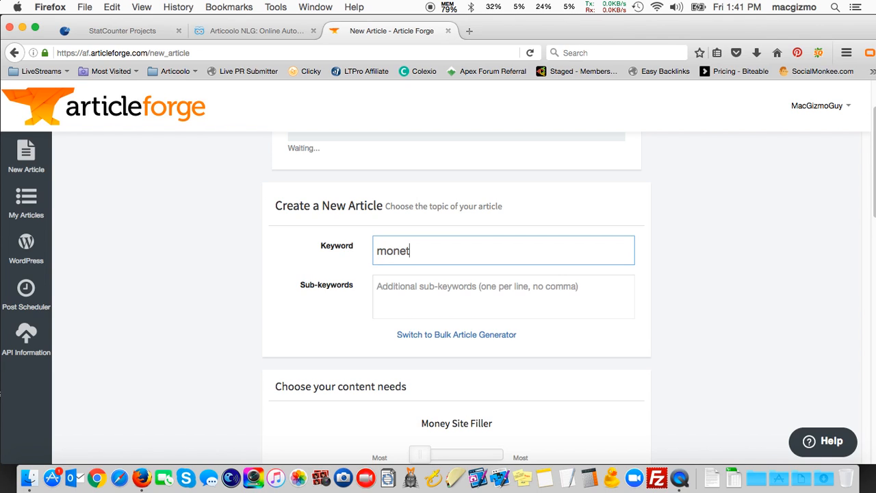
type("izing")
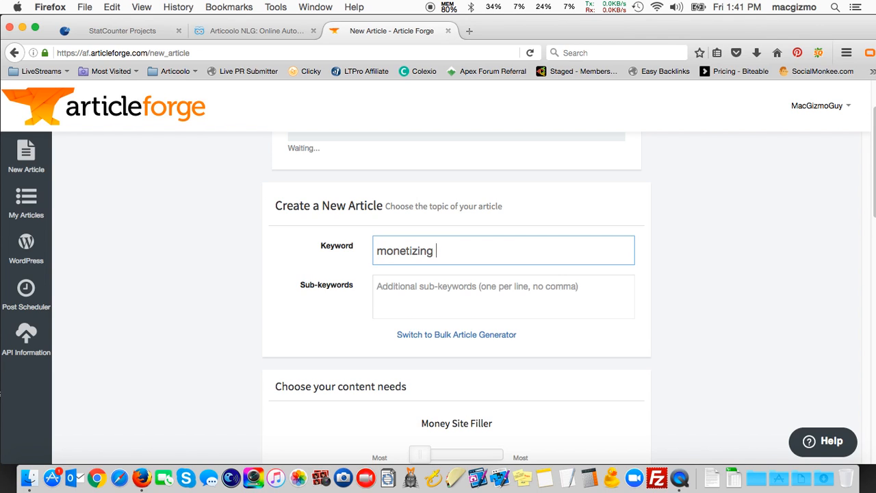
type("bl")
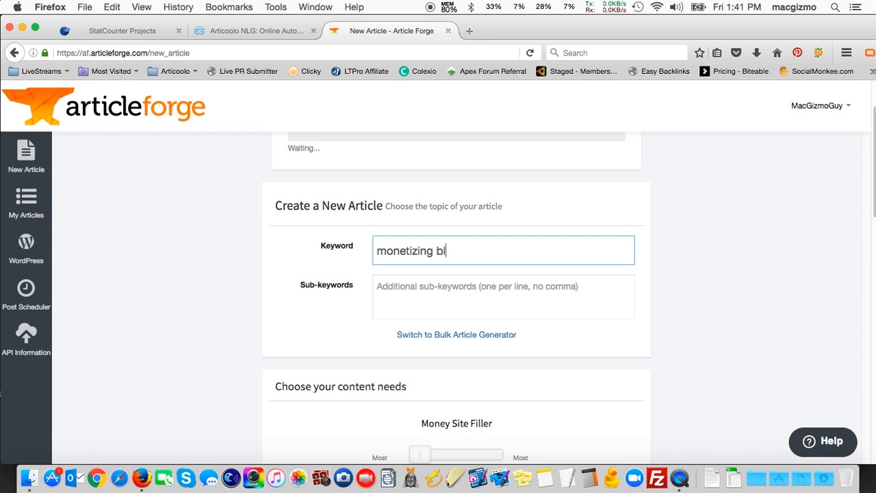
type("ogs")
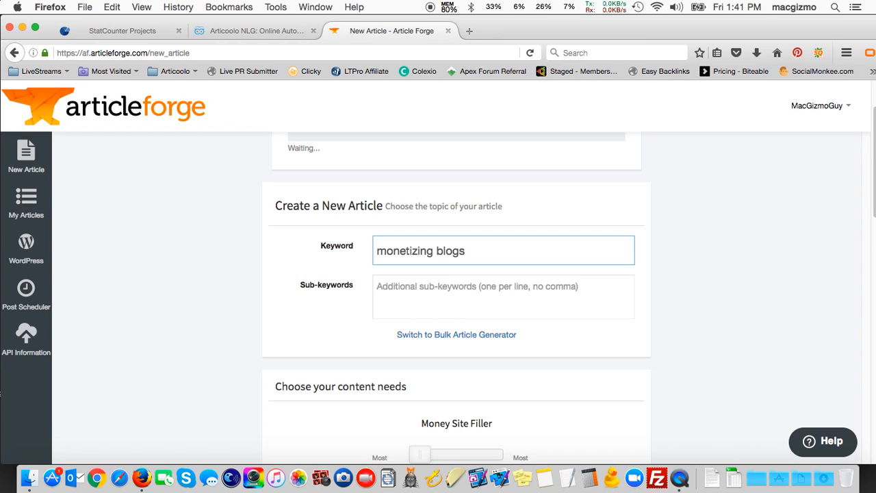
scroll("down", 3)
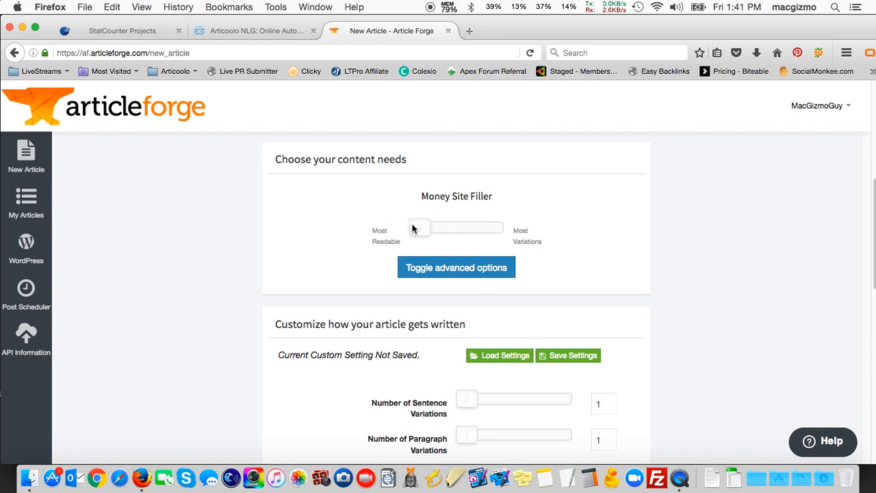
Set Number of Sentence Variations and Number of Paragraph Variations both to 3
scroll("down", 3)
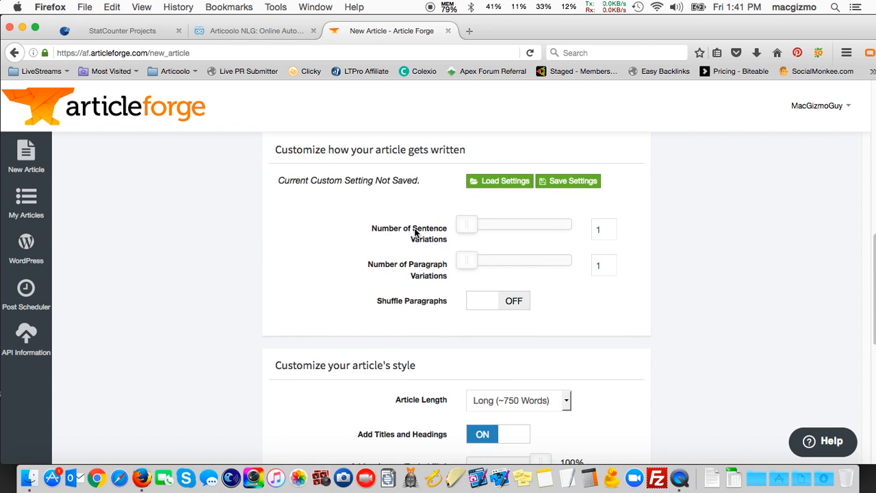
scroll("down", 3)
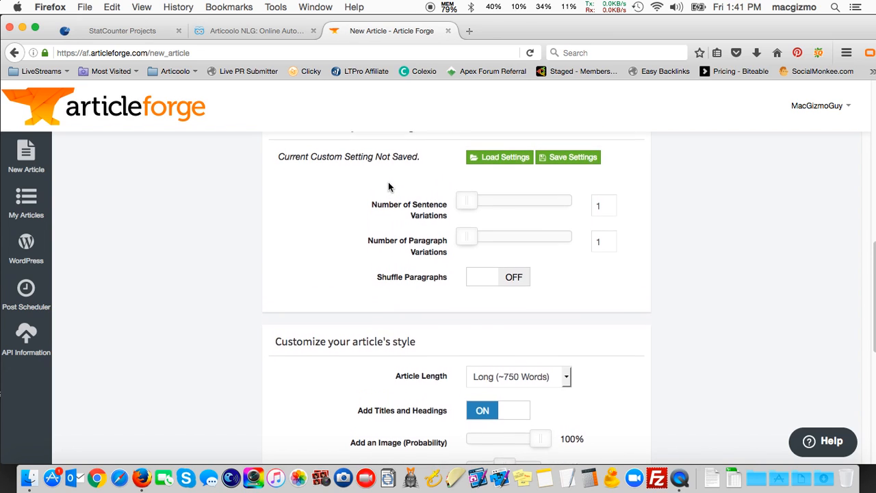
scroll("down", 3)
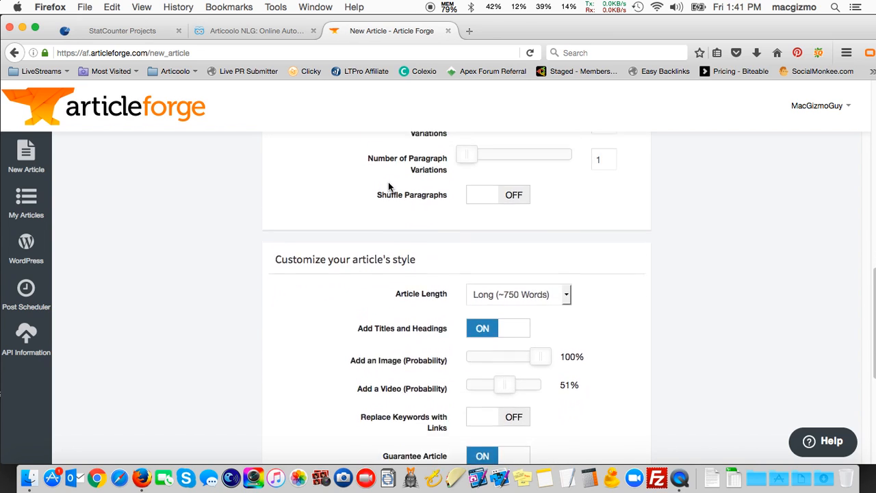
scroll("down", 3)
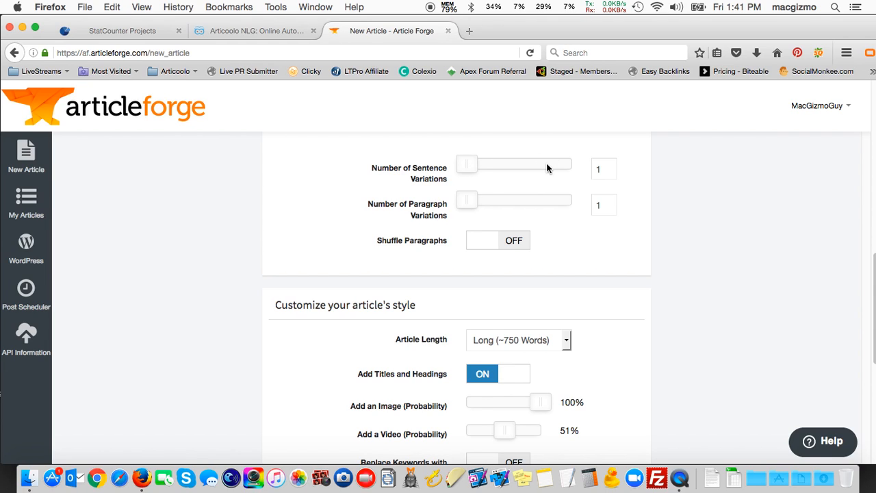
left_click_drag(467, 164, 570, 163)
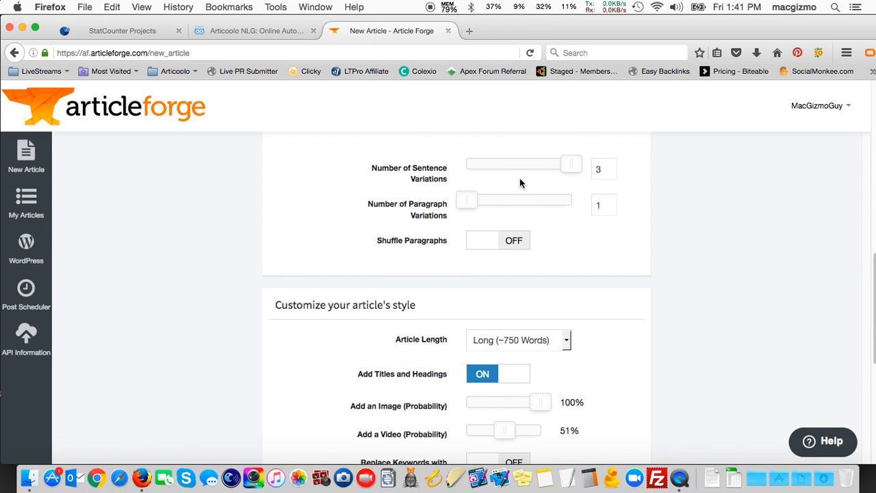
mouse_move(514, 199)
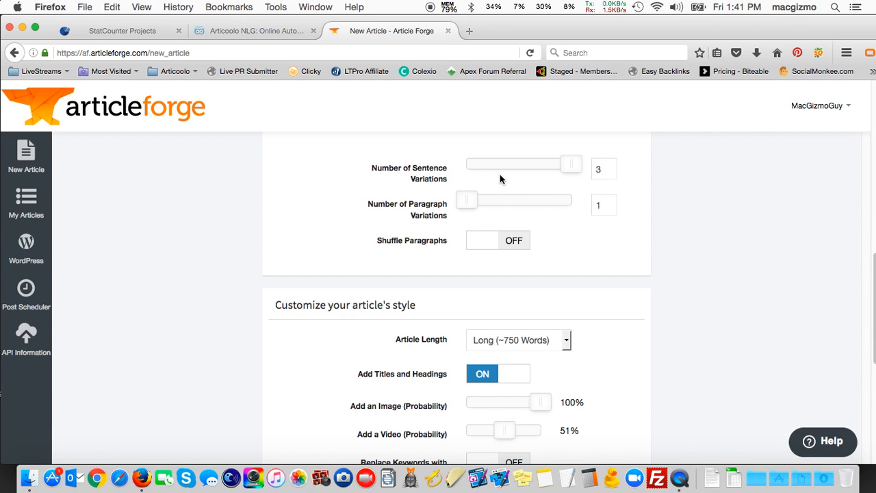
left_click_drag(466, 200, 572, 200)
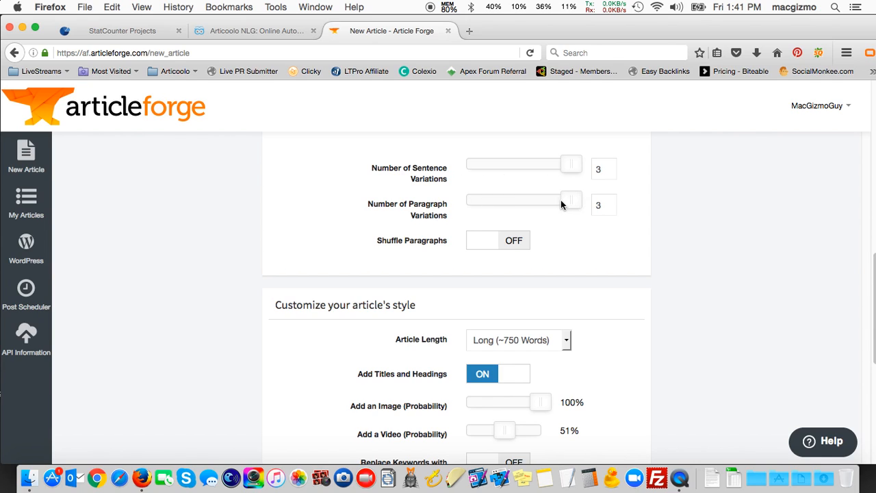
scroll("down", 3)
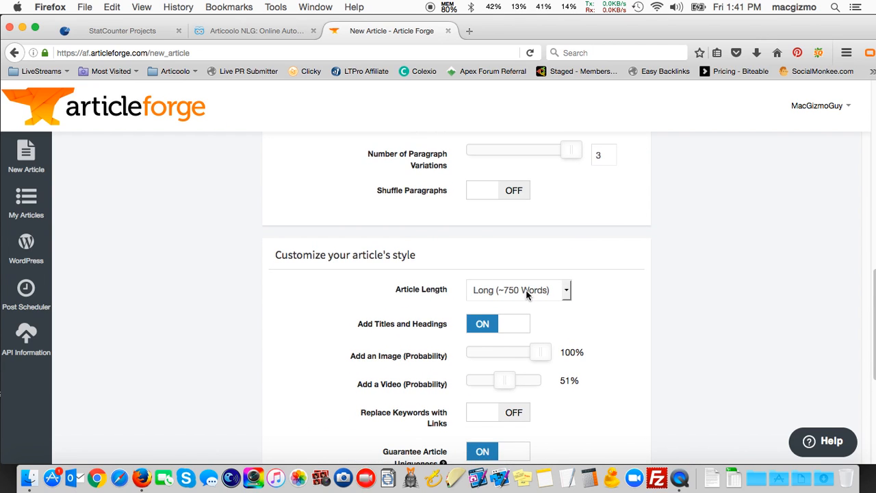
scroll("down", 3)
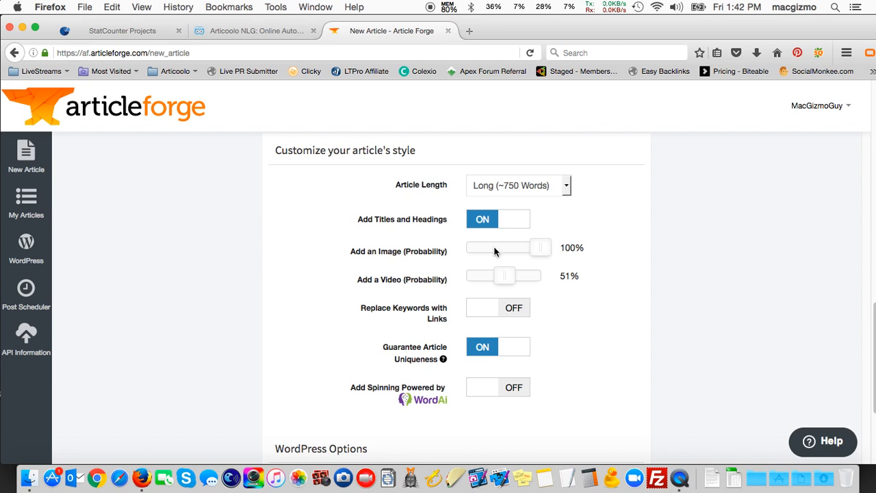
mouse_move(495, 284)
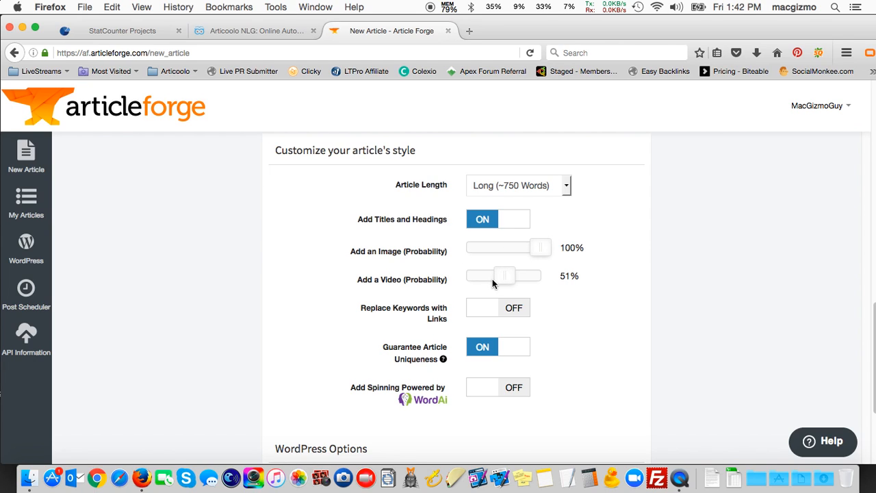
scroll("down", 3)
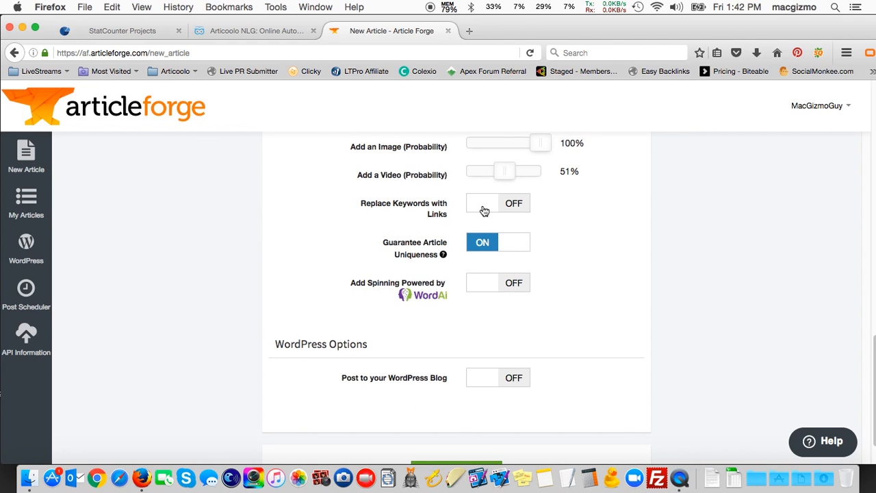
scroll("down", 3)
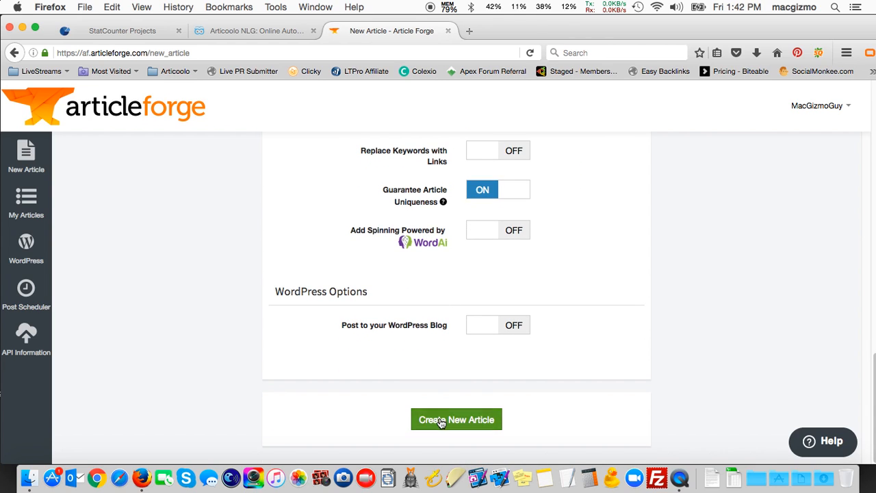
Create the 'monetizing blogs' article, queued while 'seo linkbuilding' finishes
left_click(456, 419)
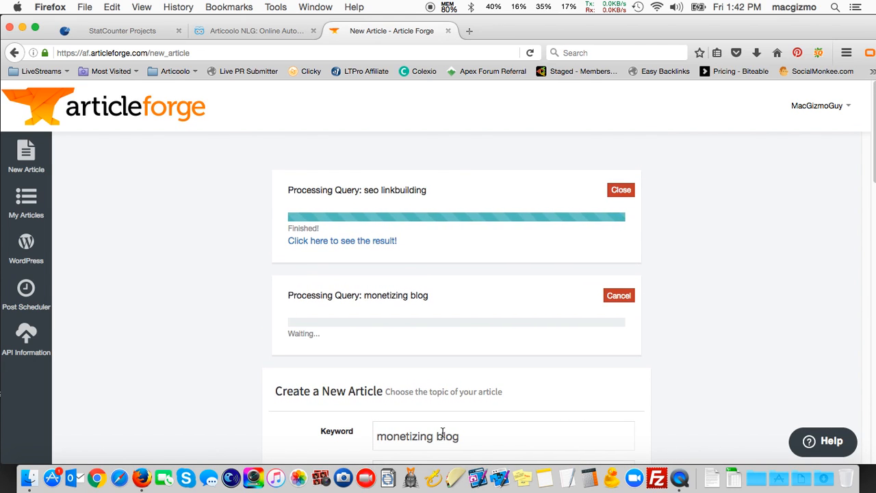
mouse_move(348, 224)
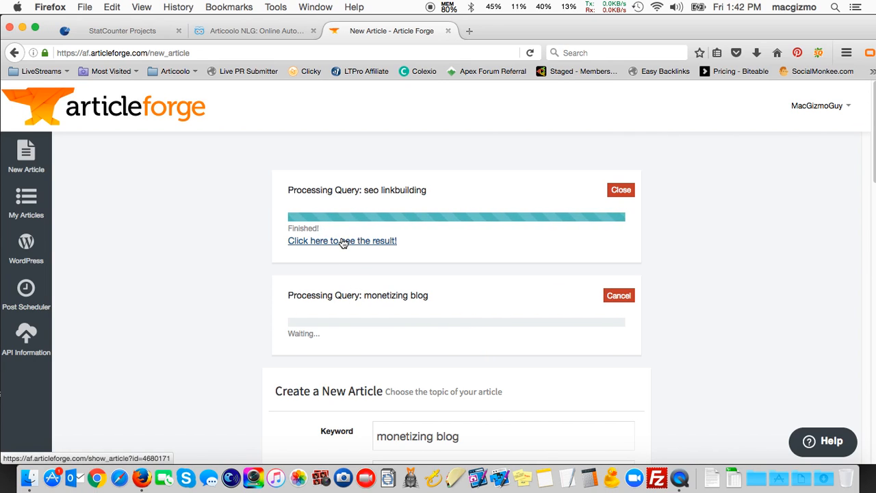
left_click(343, 240)
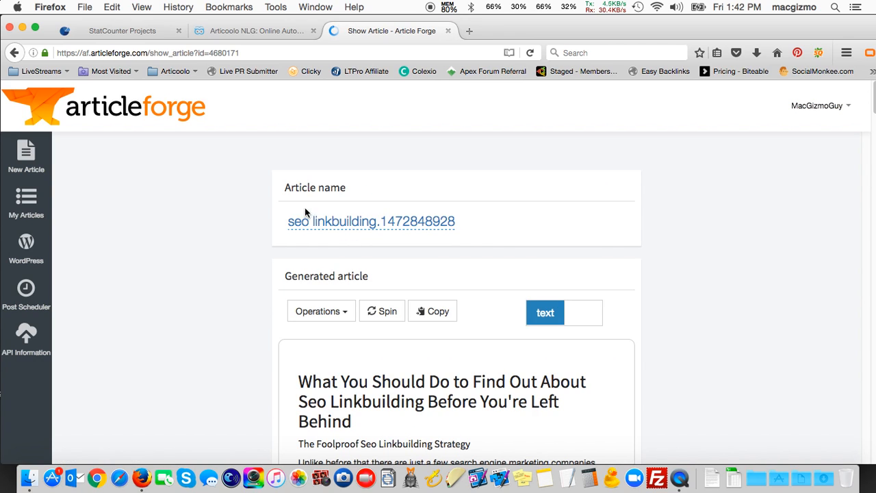
left_click(372, 221)
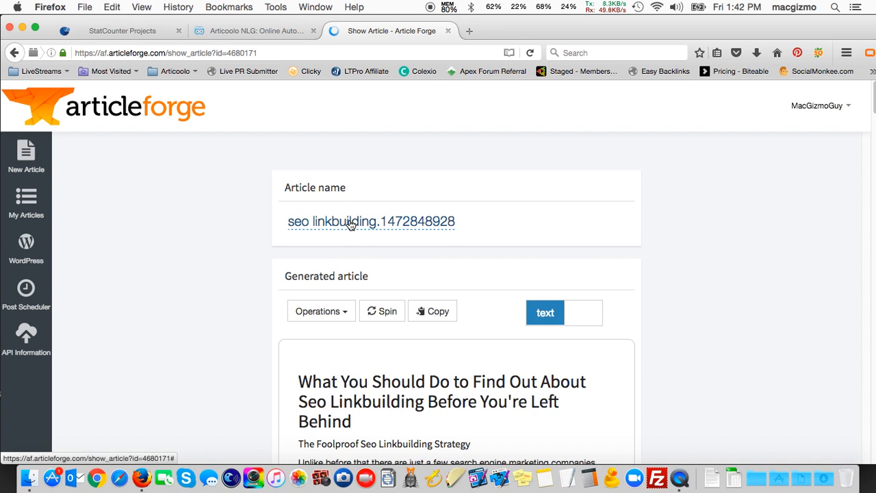
mouse_move(300, 230)
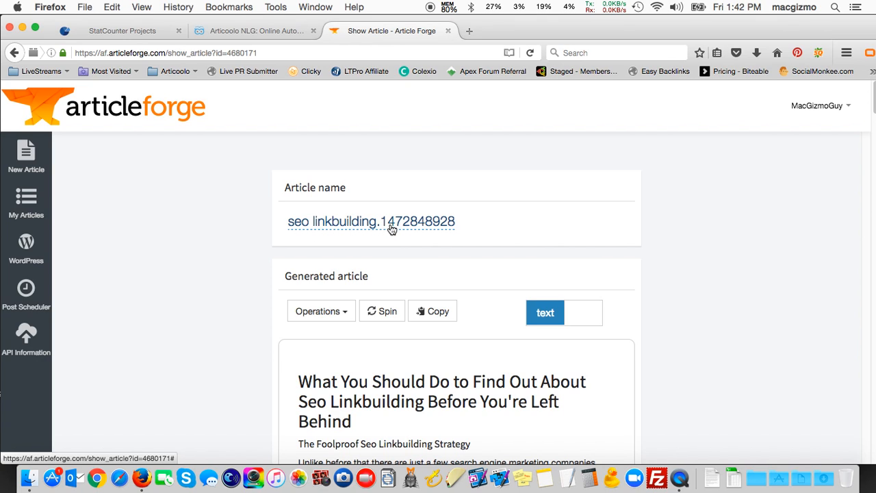
mouse_move(441, 229)
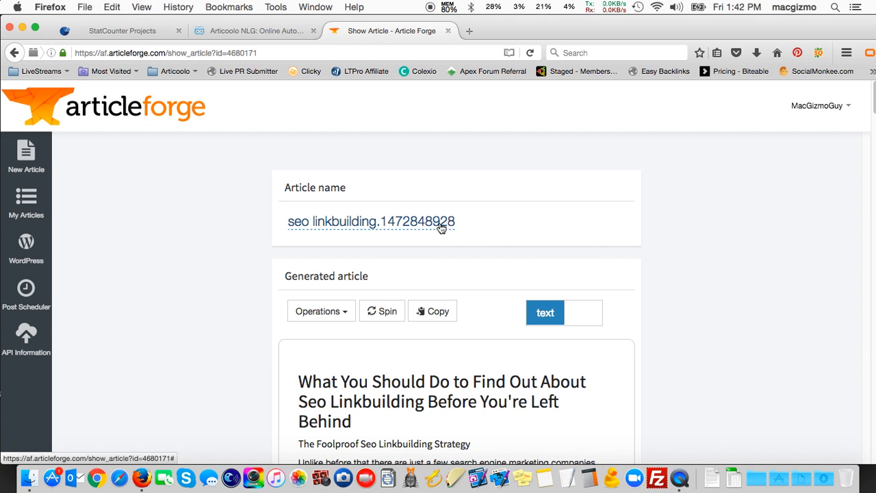
scroll("down", 3)
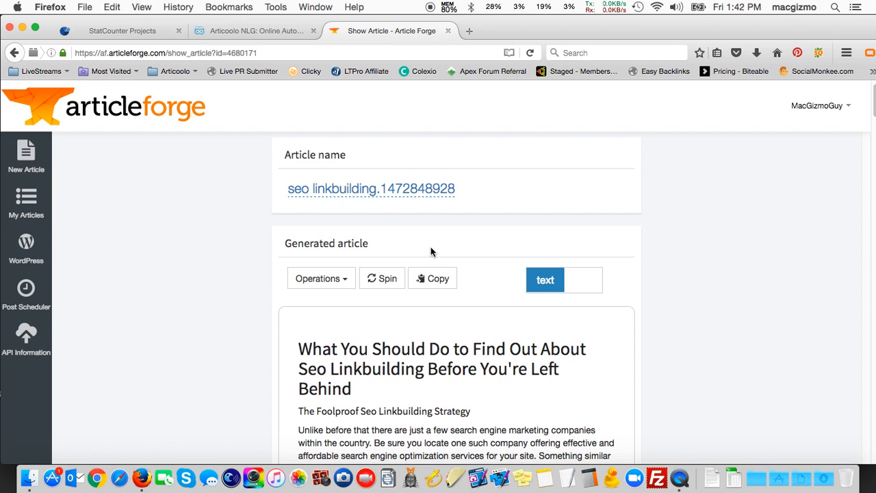
scroll("down", 3)
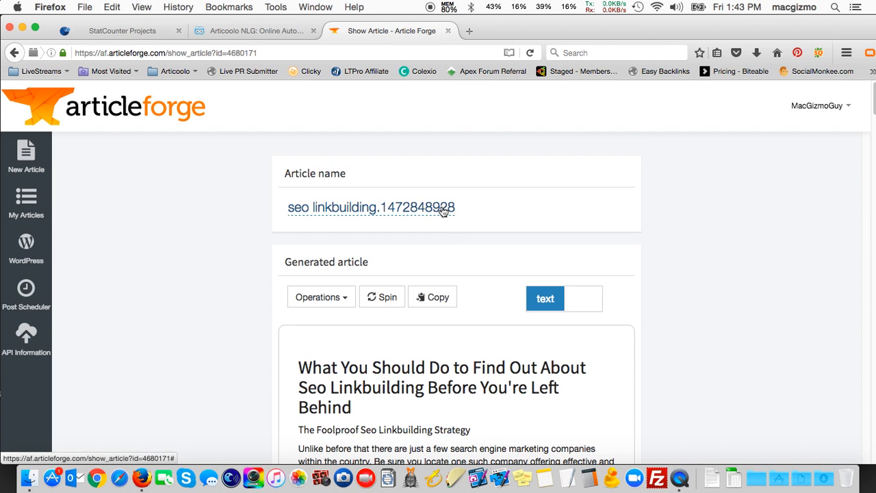
scroll("down", 3)
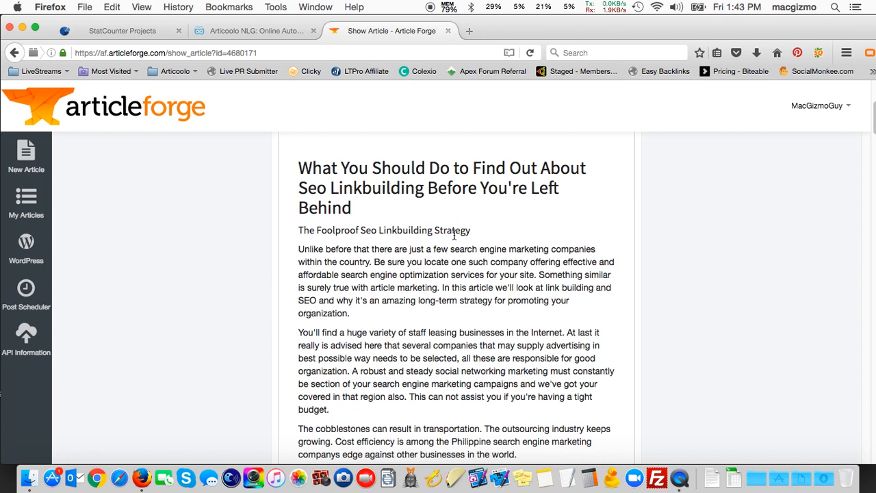
scroll("down", 3)
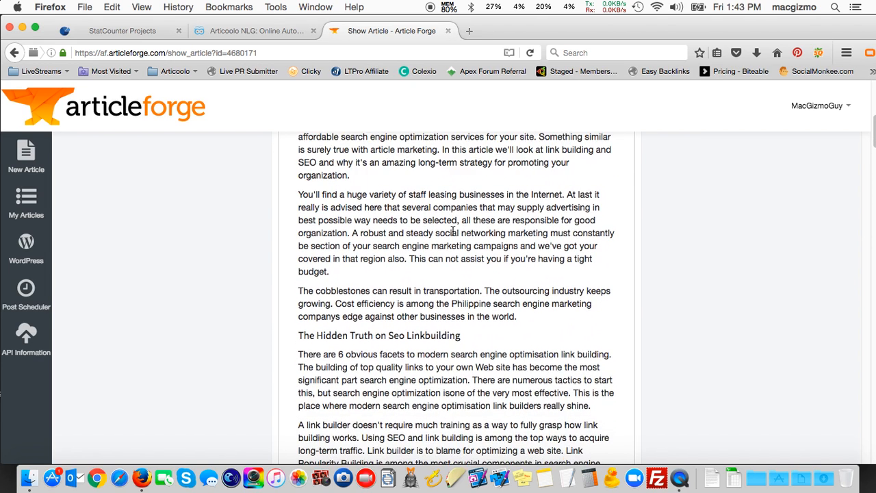
scroll("down", 3)
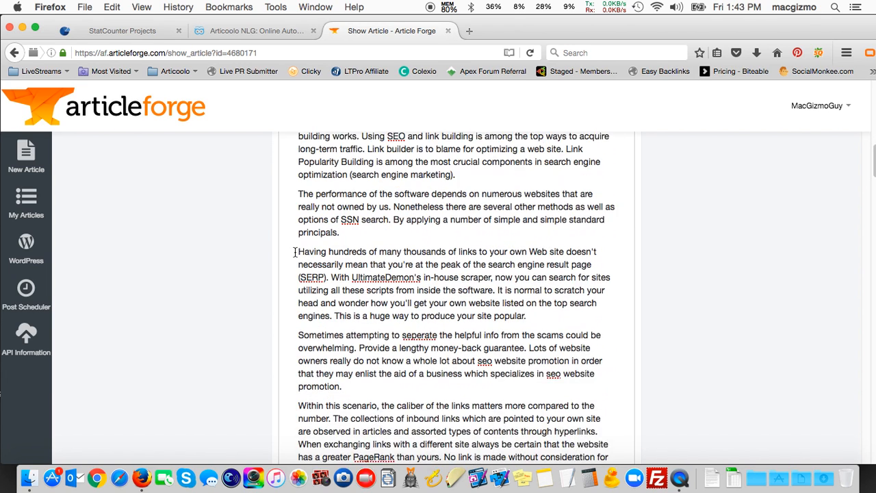
scroll("down", 3)
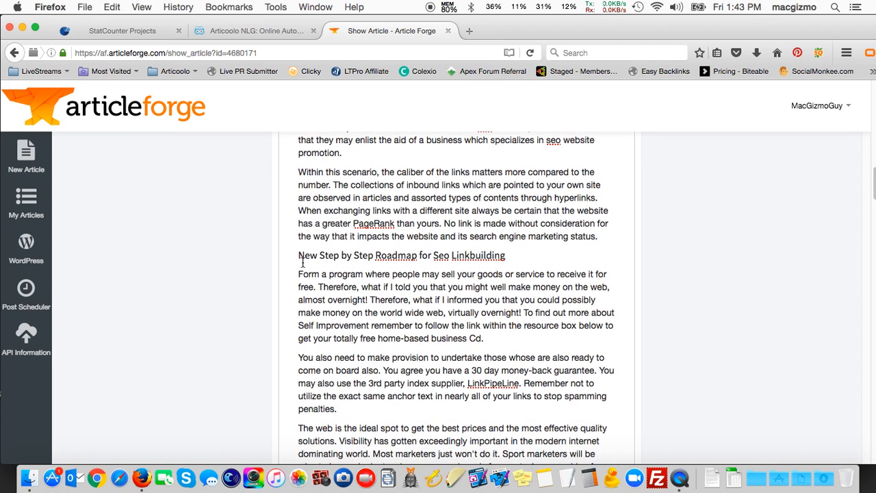
left_click_drag(297, 256, 506, 255)
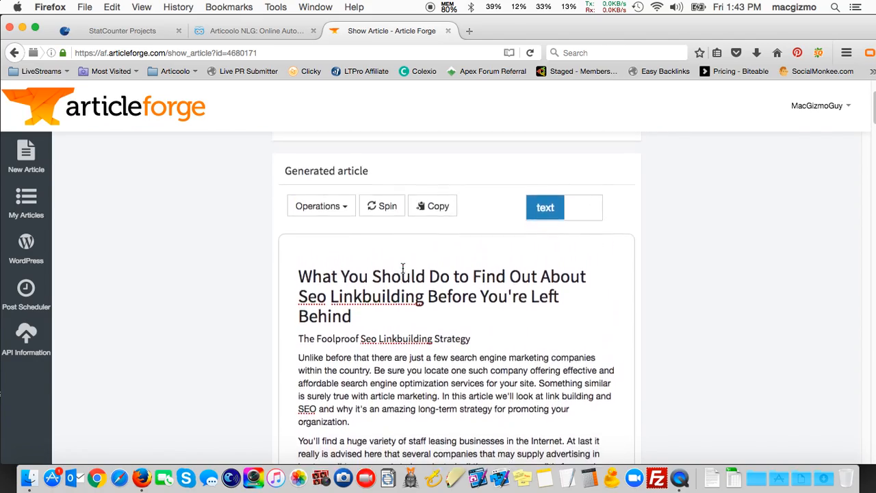
scroll("down", 3)
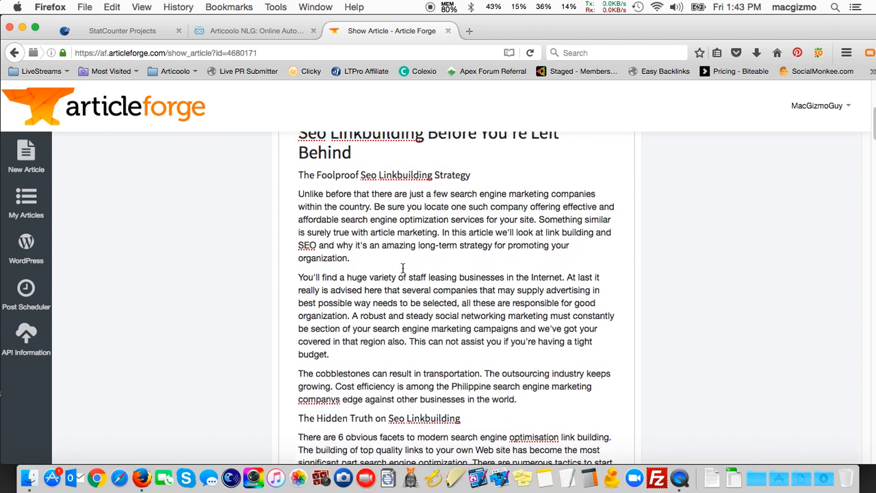
scroll("down", 3)
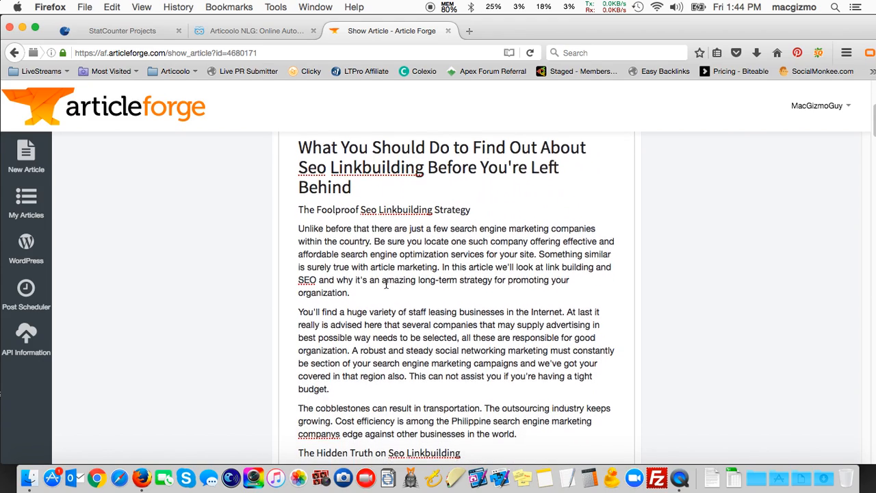
scroll("down", 3)
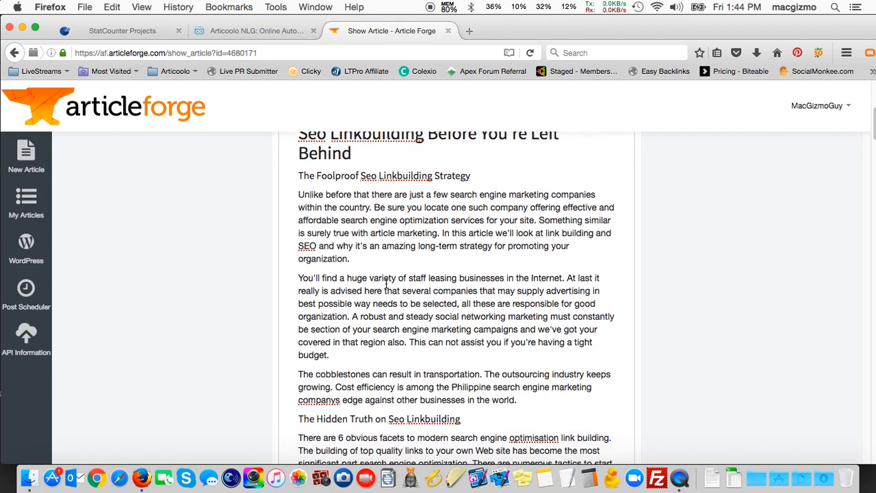
scroll("down", 3)
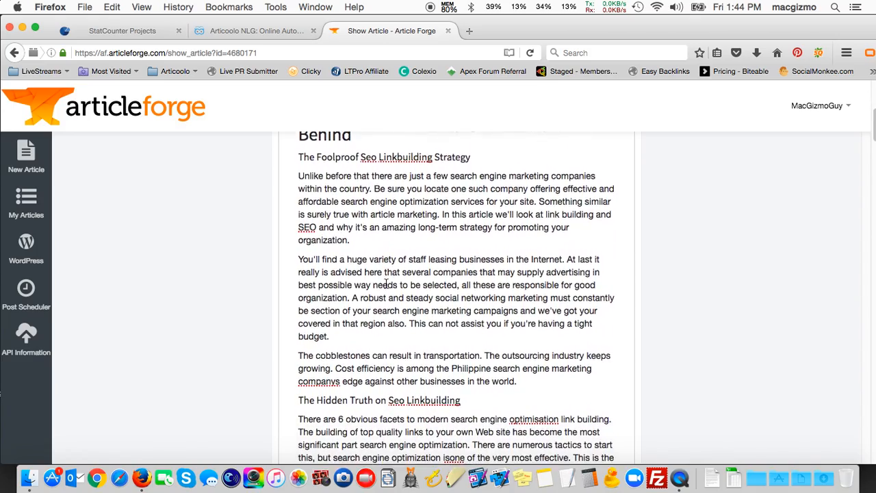
scroll("down", 3)
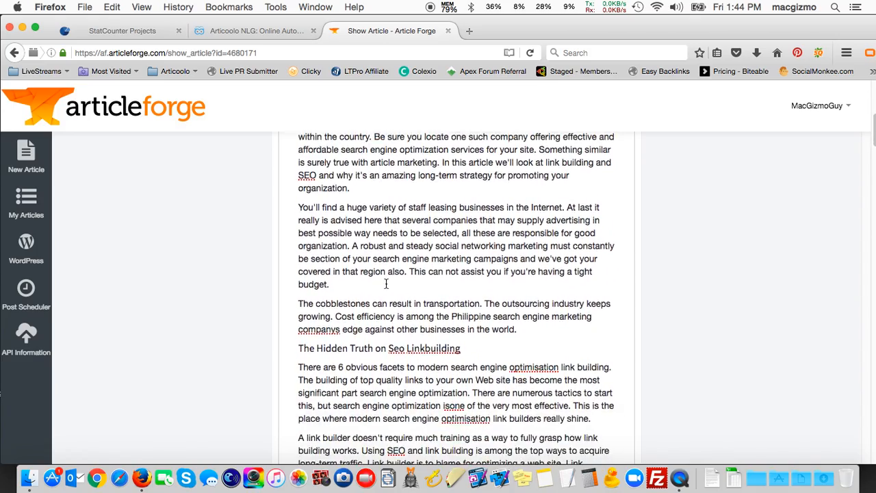
scroll("down", 3)
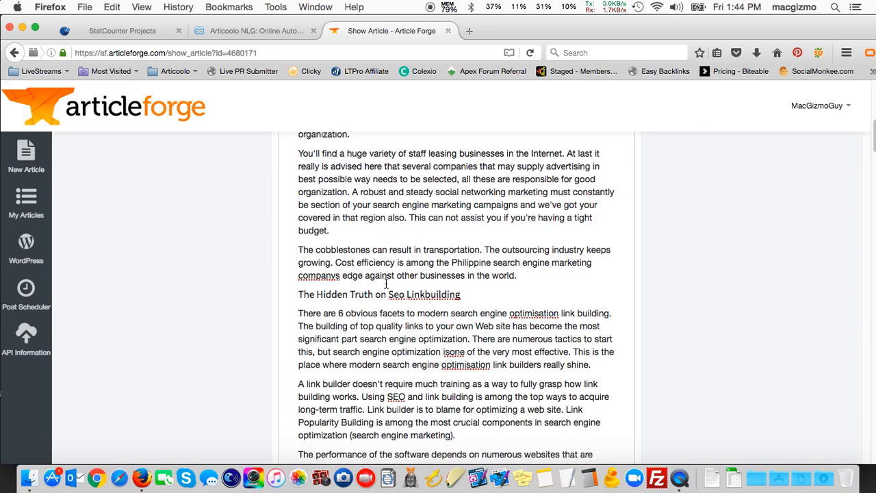
scroll("down", 3)
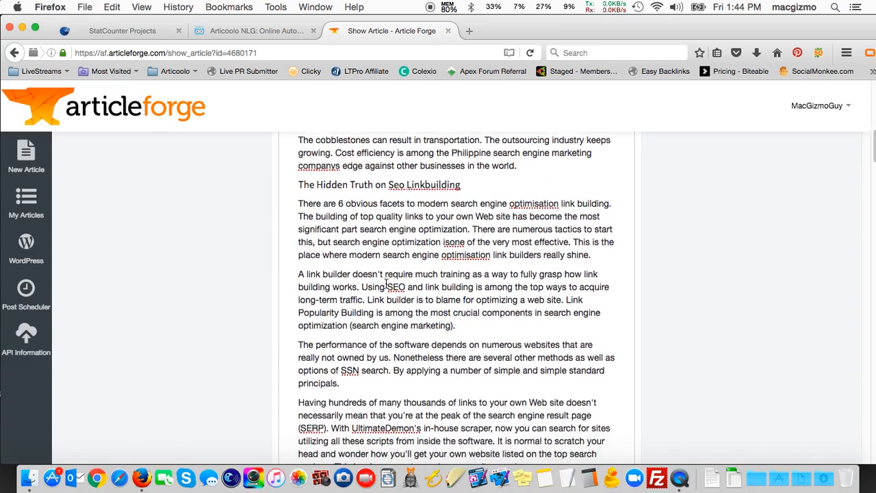
scroll("down", 3)
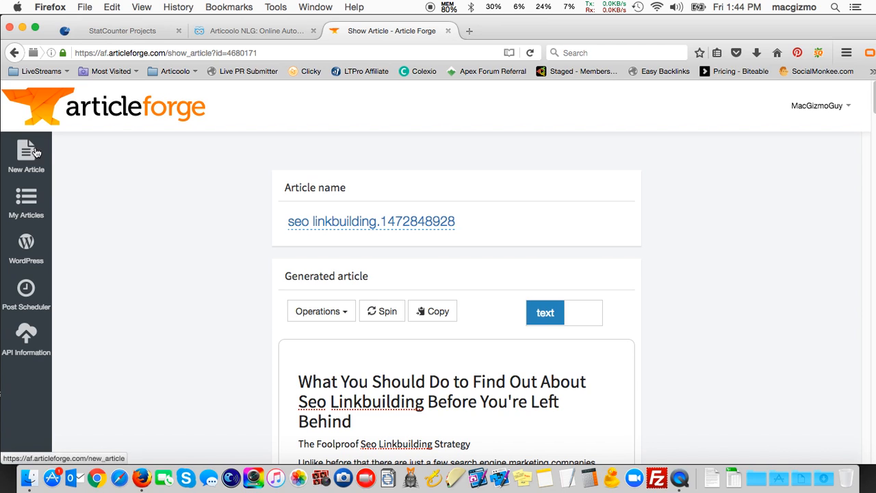
mouse_move(214, 209)
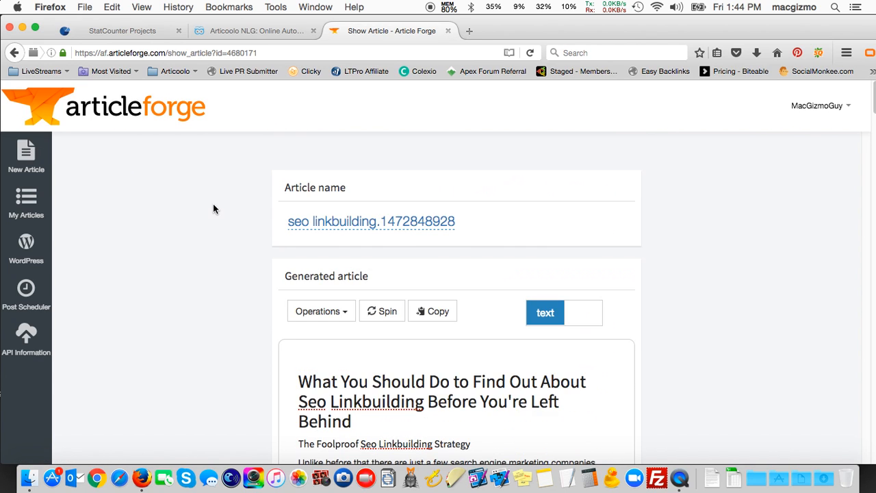
mouse_move(26, 149)
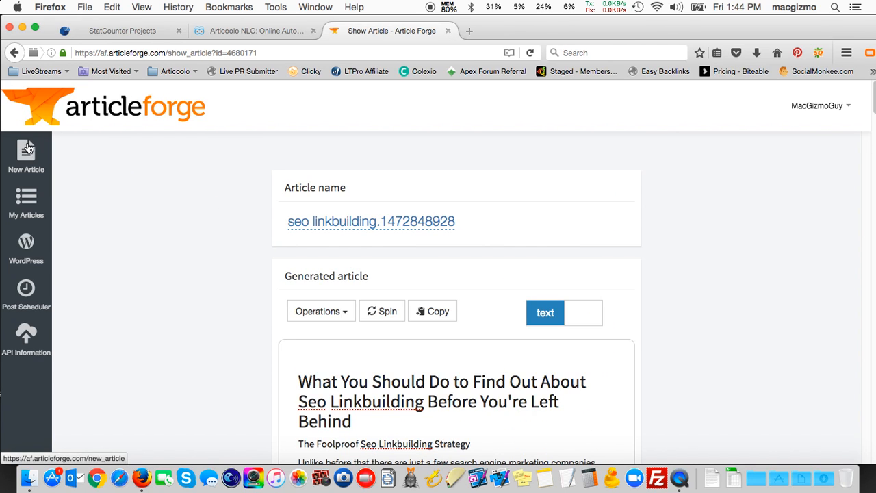
mouse_move(38, 142)
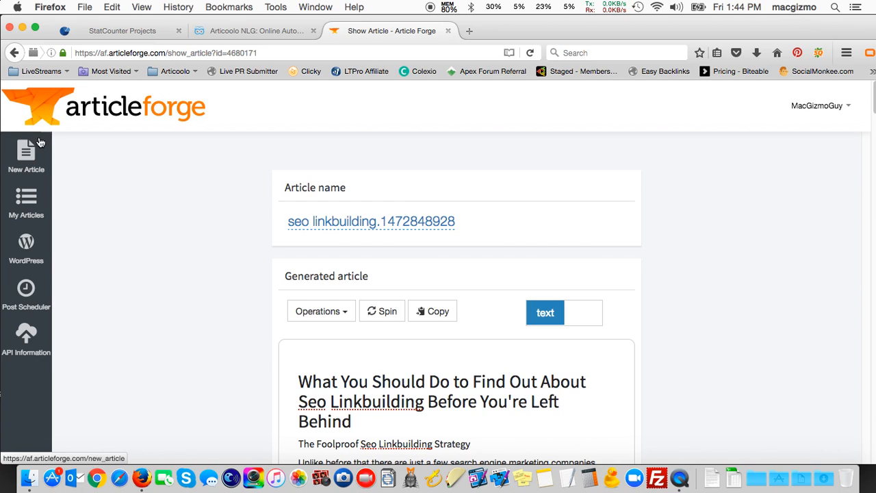
mouse_move(28, 150)
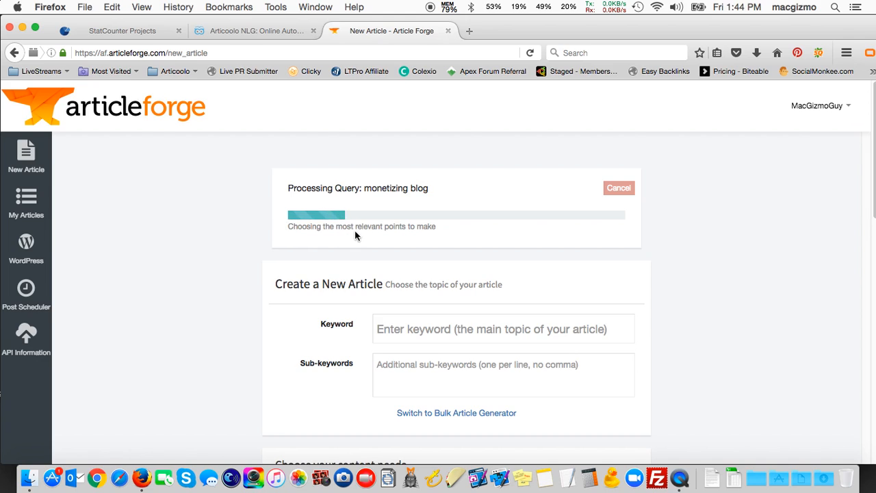
mouse_move(430, 238)
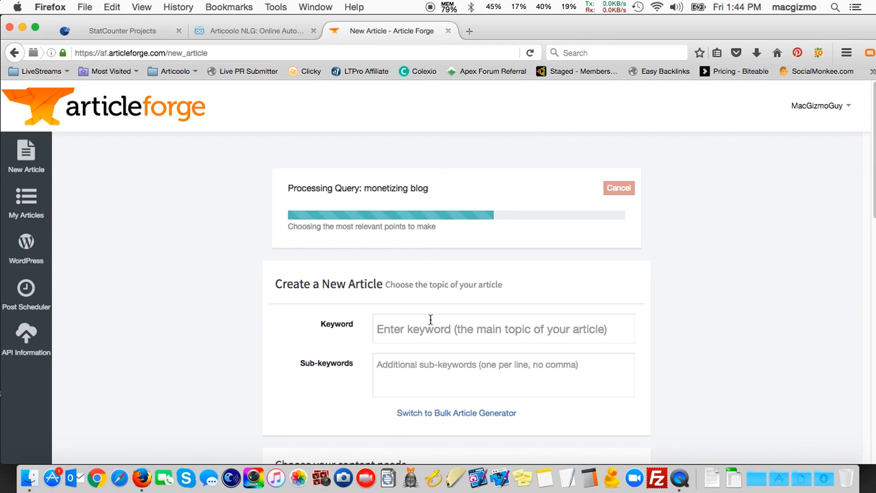
left_click(503, 329)
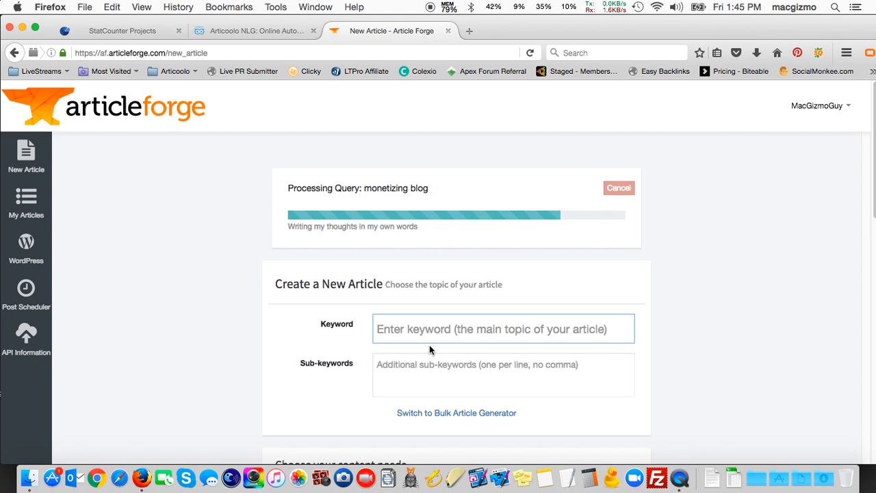
left_click(503, 329)
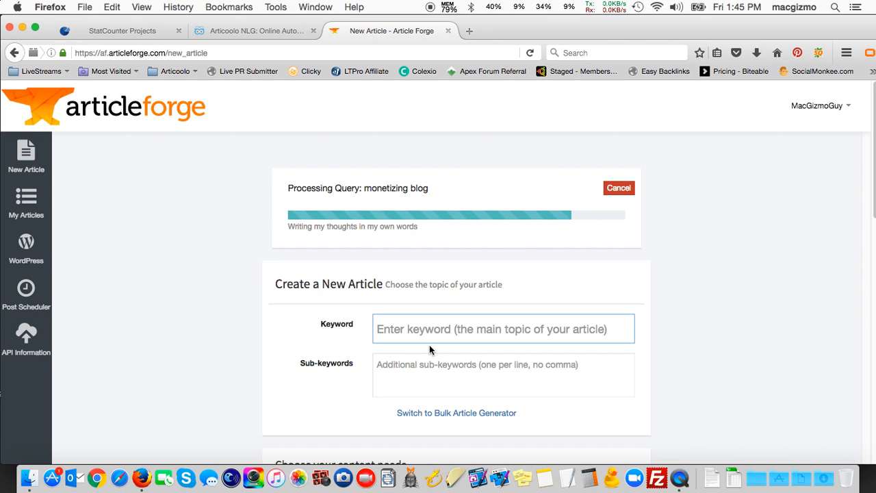
left_click(504, 328)
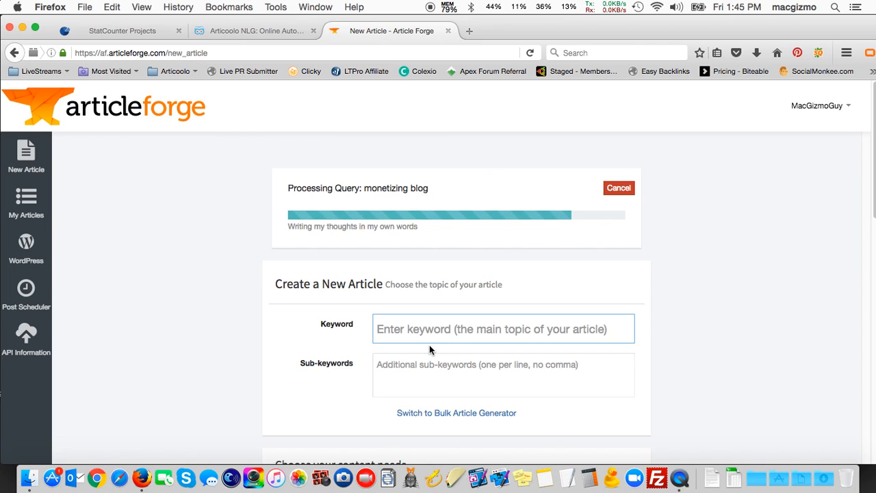
left_click(503, 329)
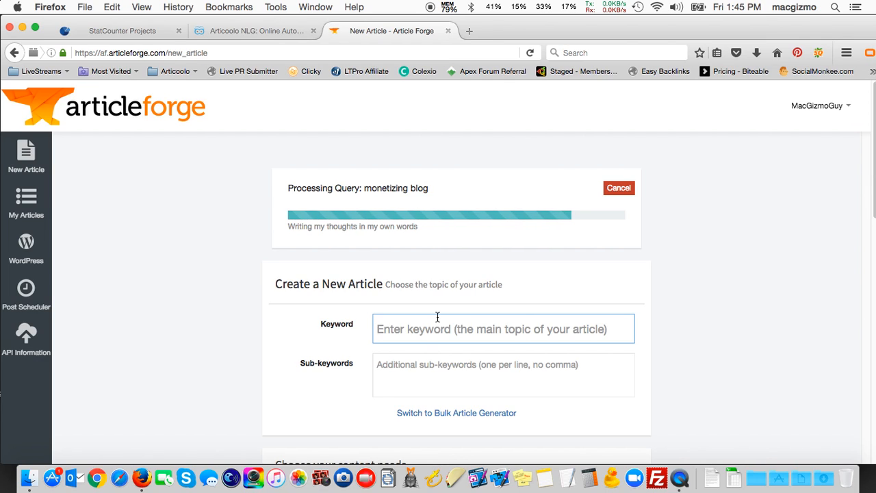
mouse_move(275, 172)
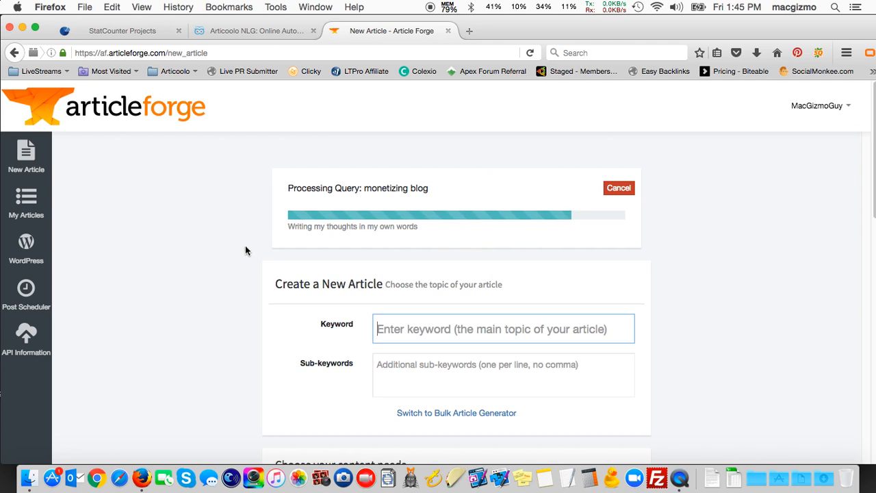
mouse_move(263, 290)
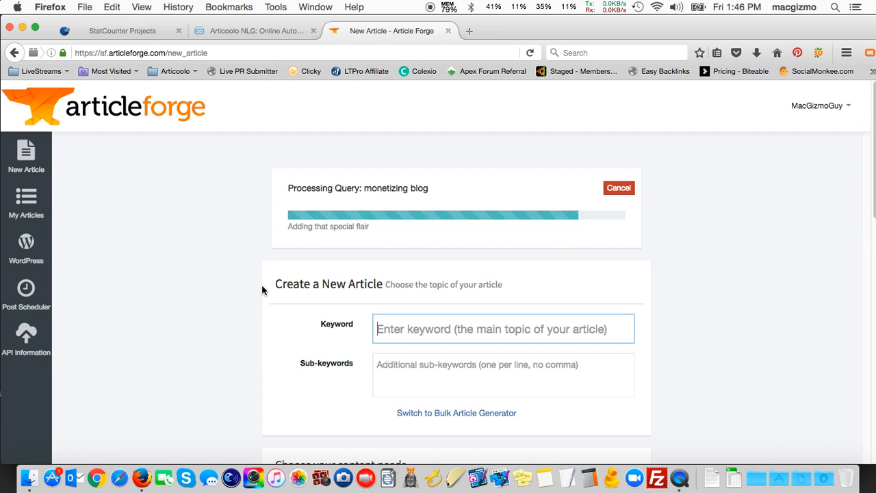
mouse_move(201, 244)
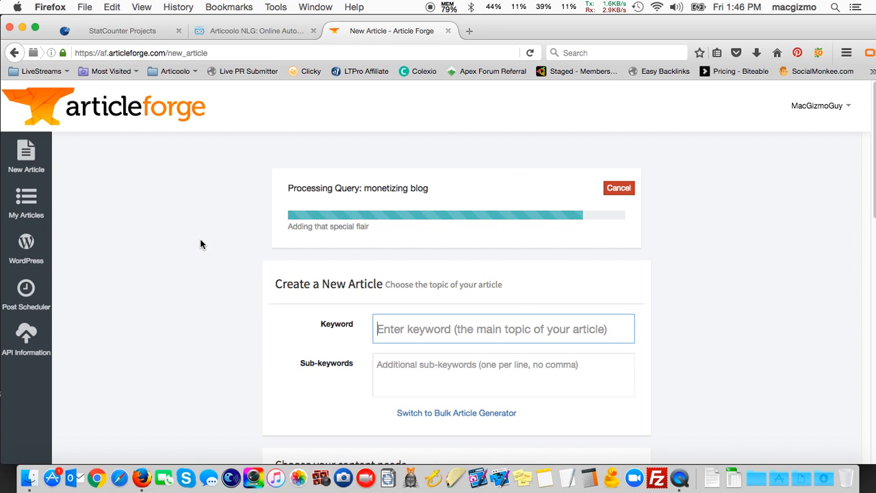